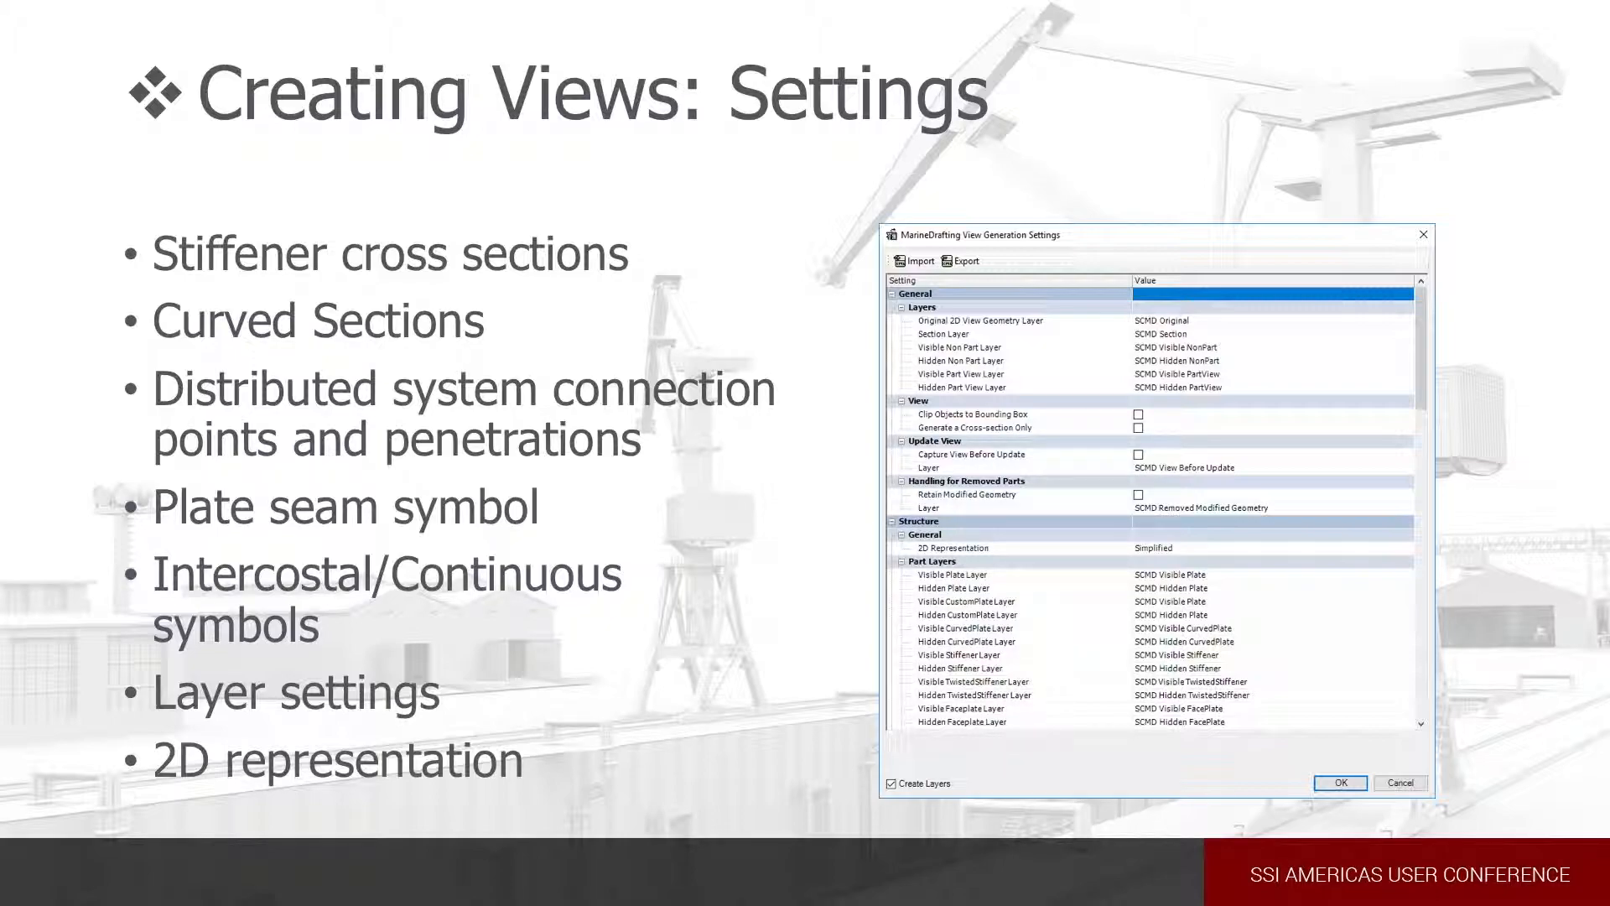
Step: Advance the slideshow to the 'Creating Views: Automatically' slide
{"action": "key", "text": "right"}
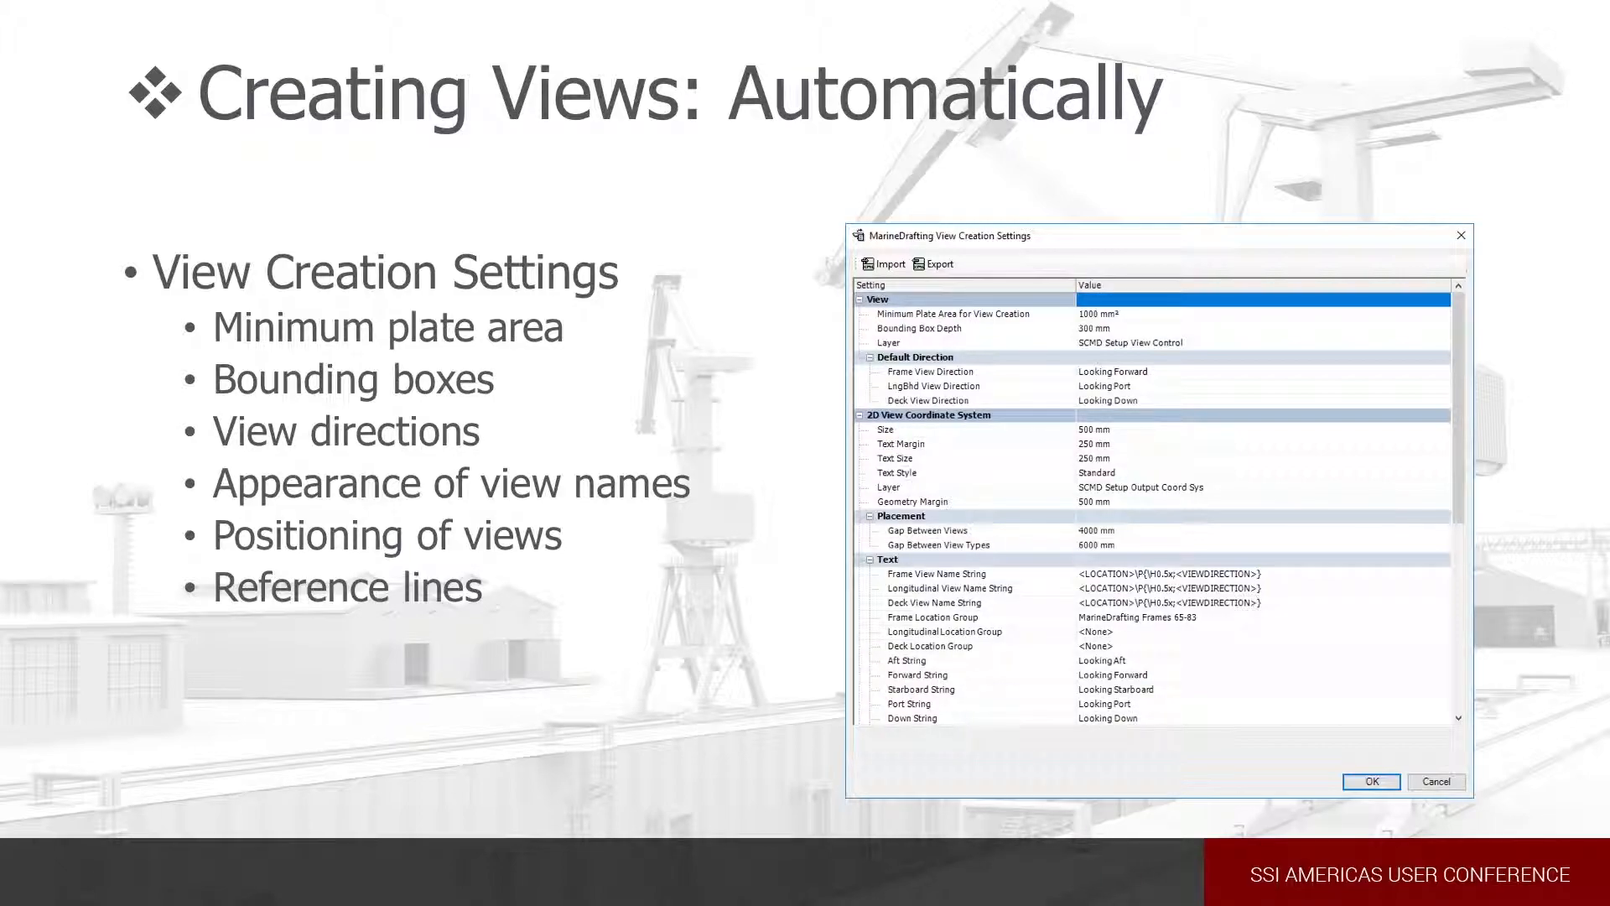
Step: Leave the slideshow so the Fuel Tanks hull block model is on screen
{"action": "key", "text": "right"}
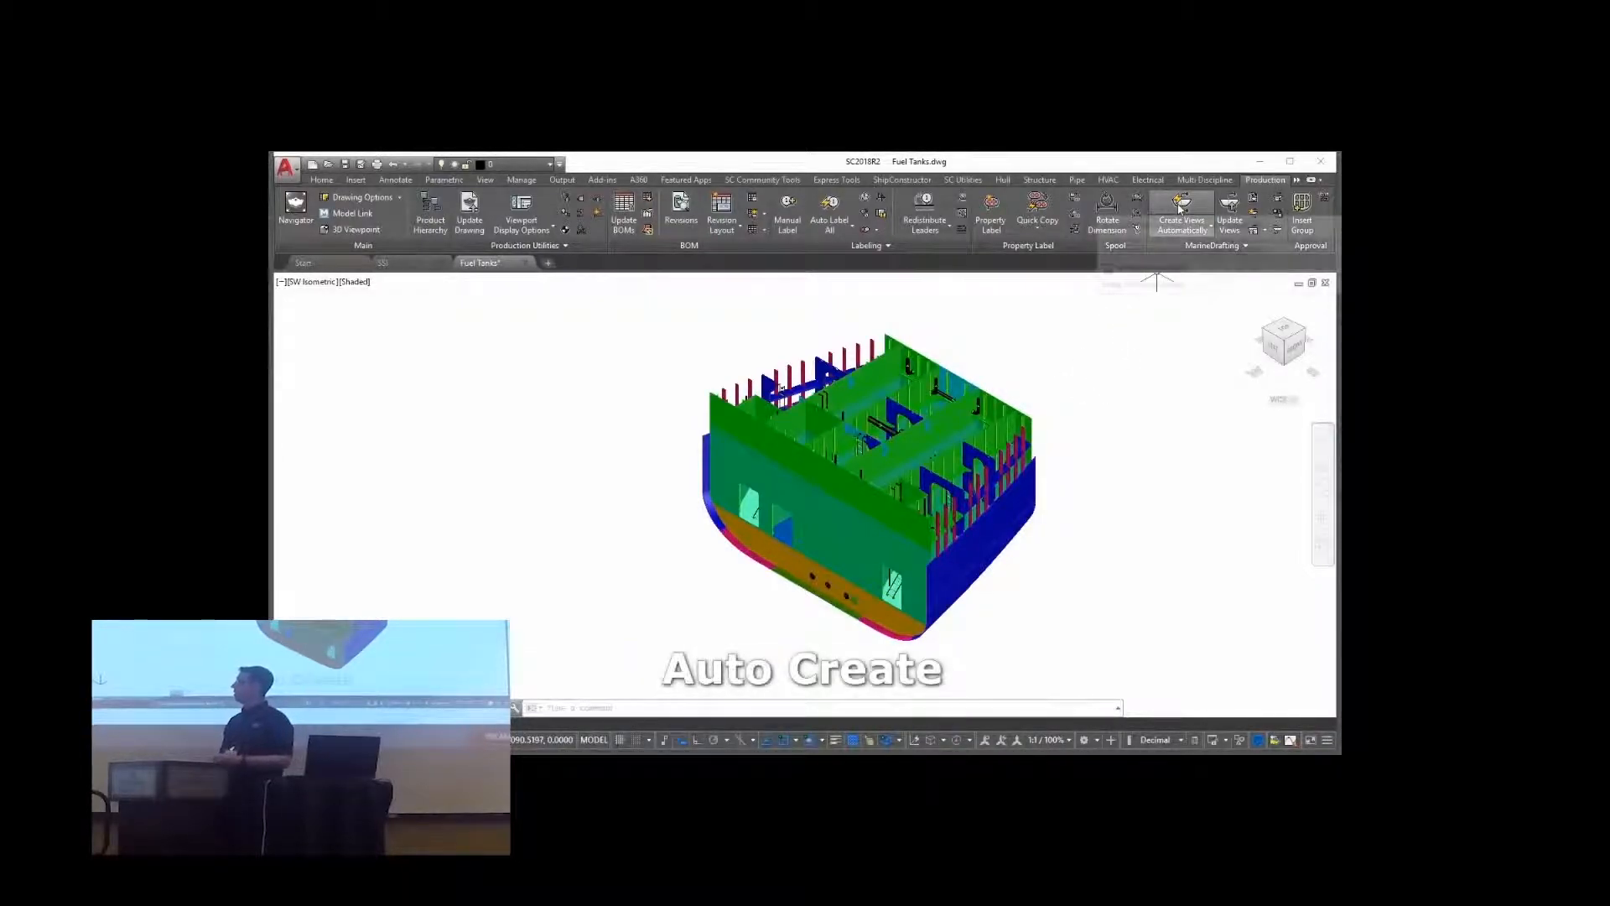
Step: Auto-create the 2D views with default settings and set the deck view's Section Origin Z to 2400
{"action": "left_click", "coordinate": [1181, 204]}
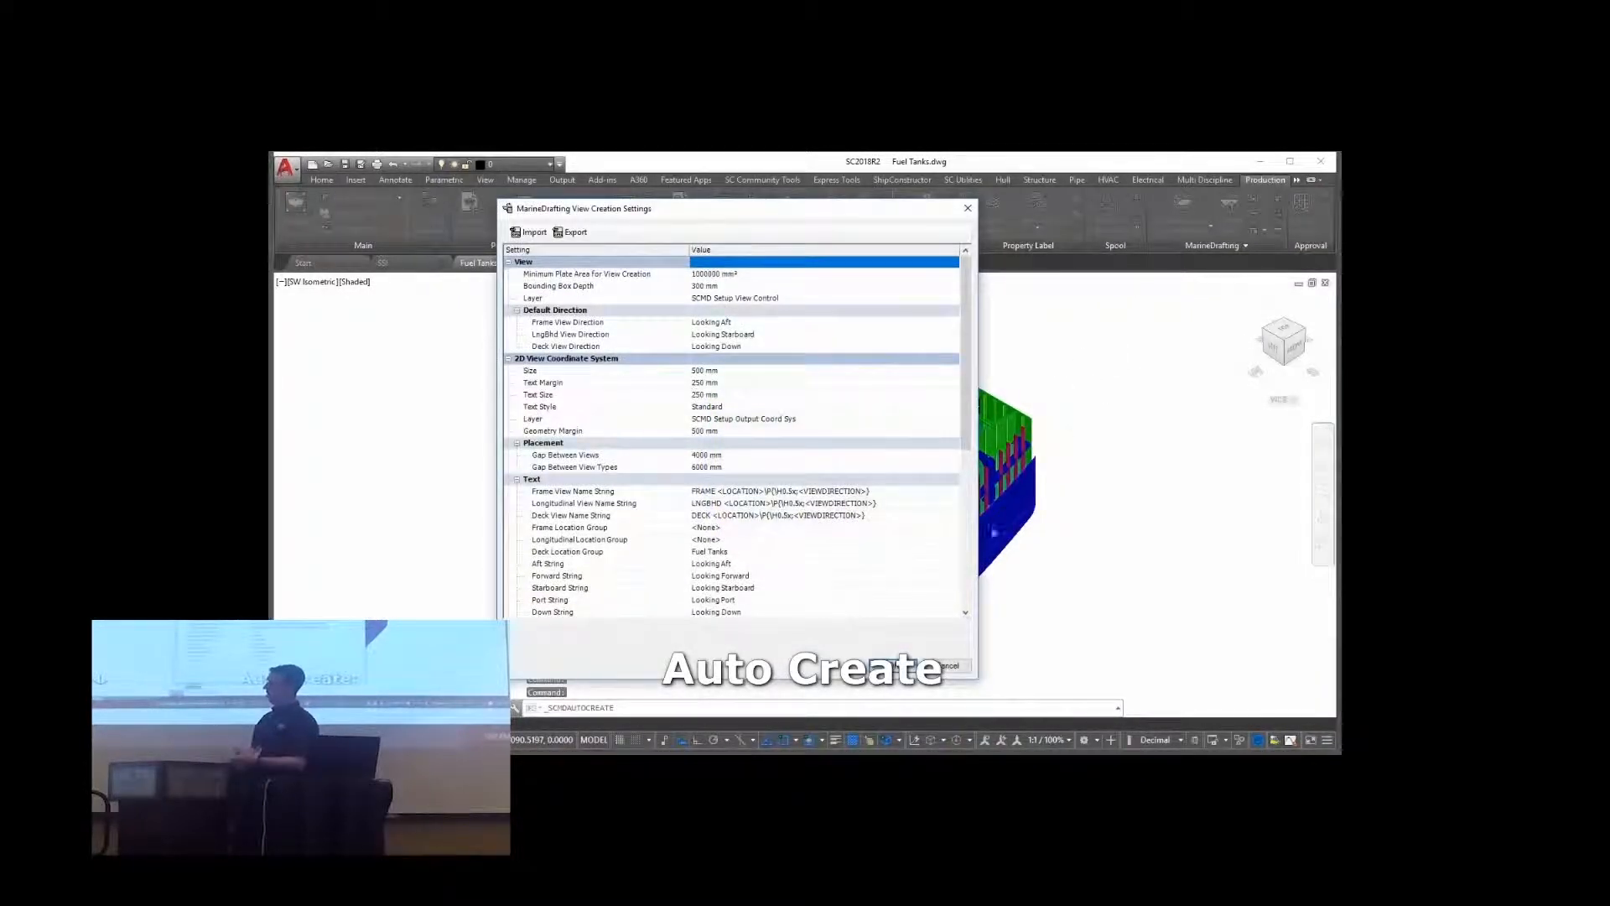
{"action": "left_click", "coordinate": [899, 666]}
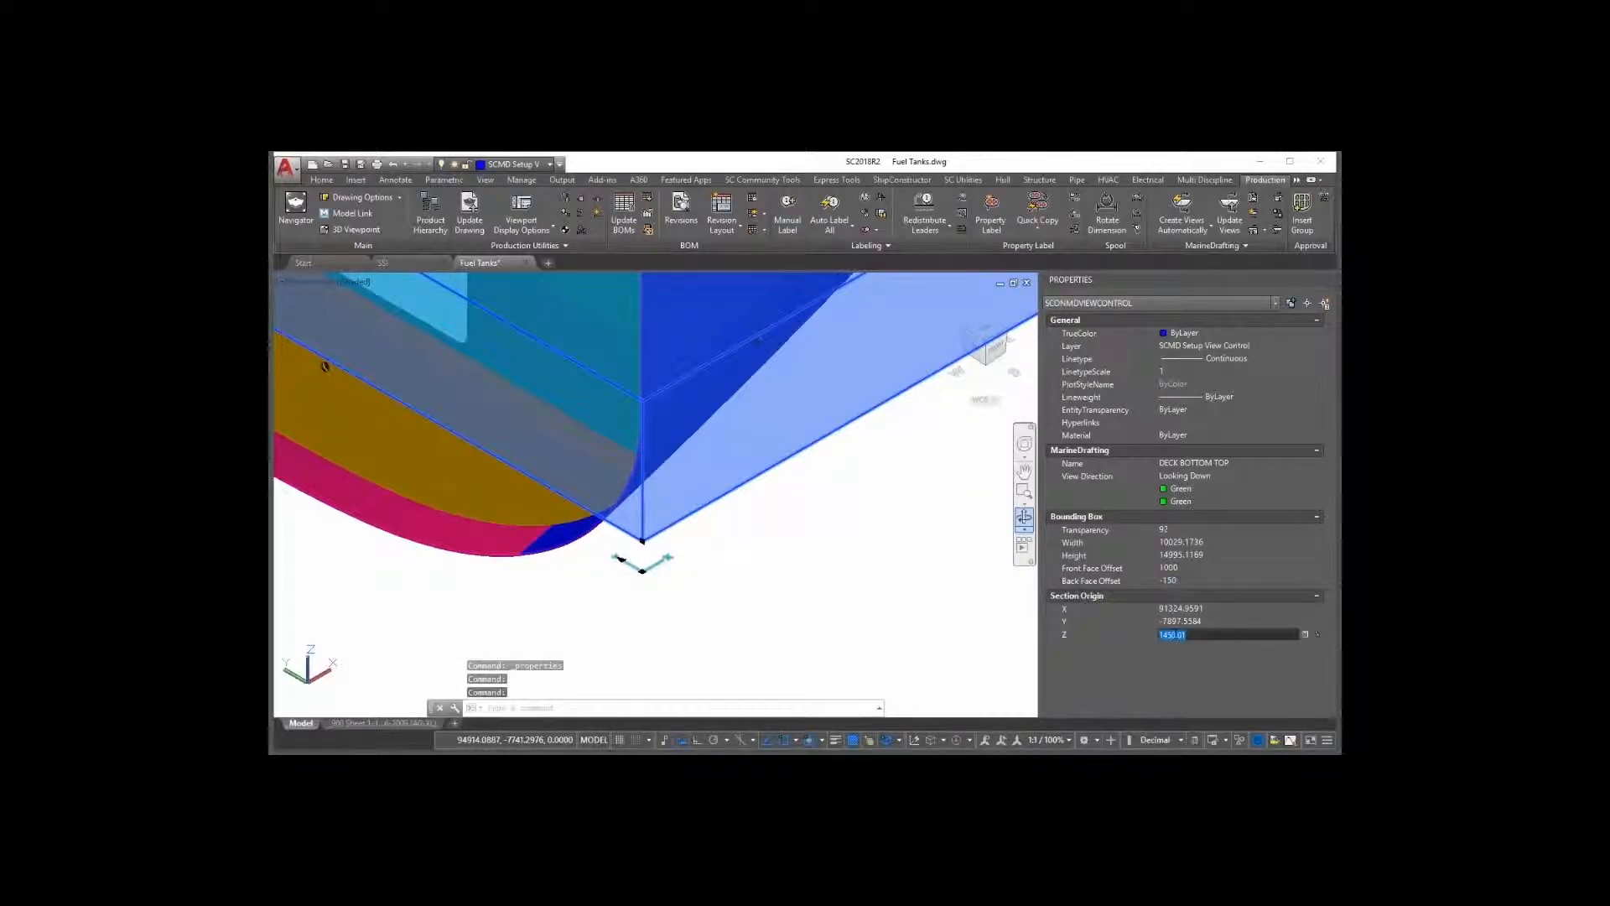
{"action": "type", "text": "2400"}
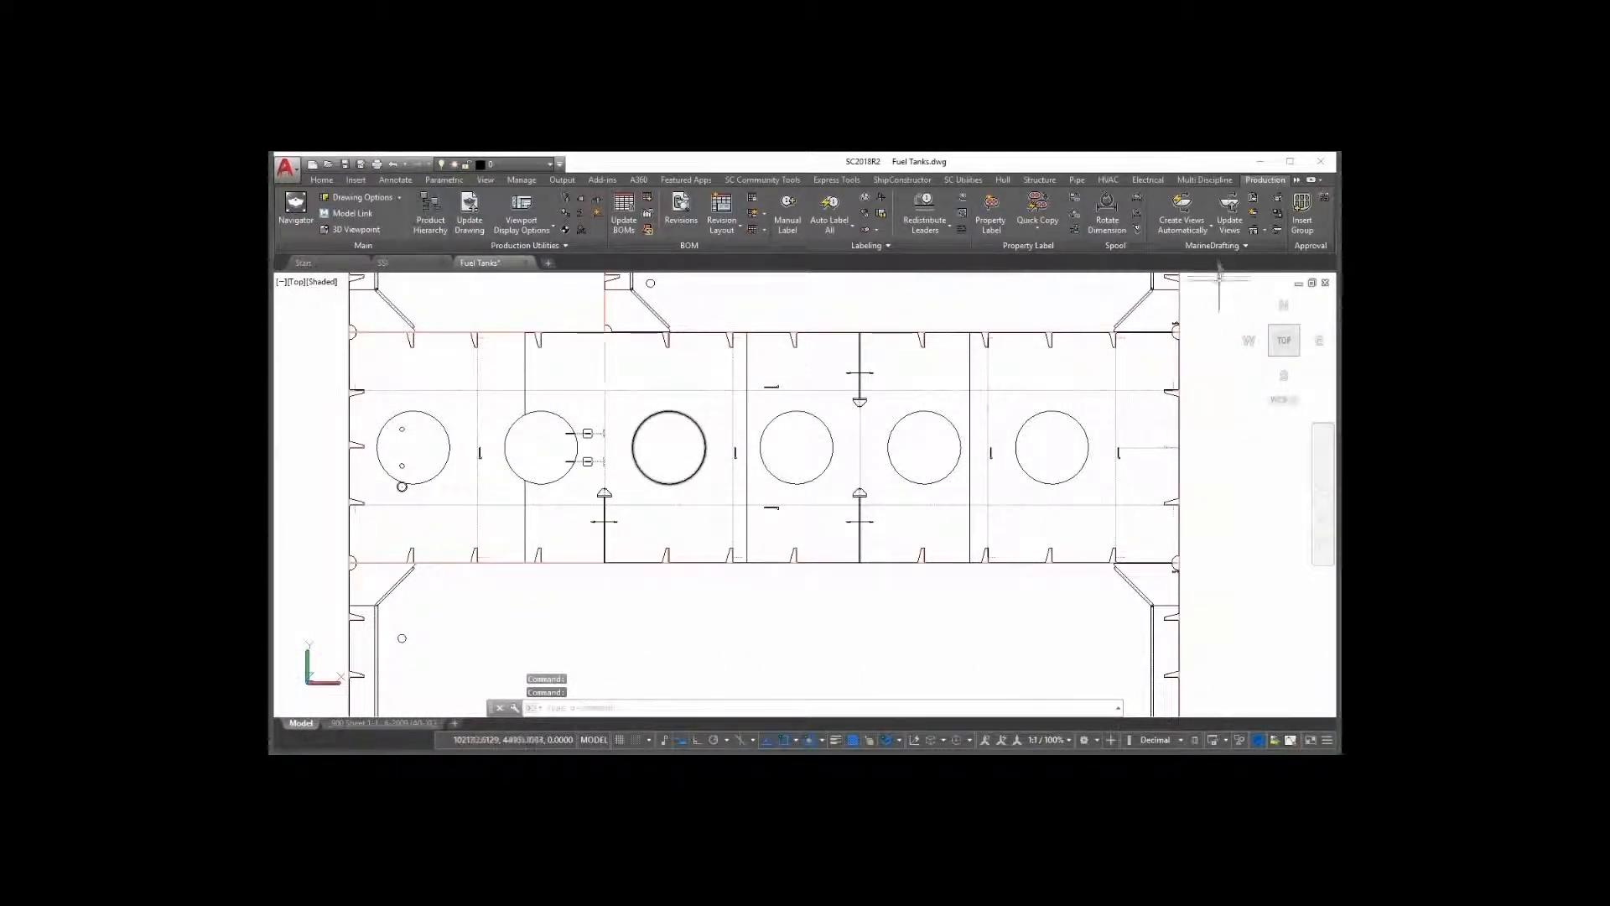
Step: Start a view from a plane, placing the plane point at a structural edge midpoint via Midpoint snap
{"action": "left_click", "coordinate": [1181, 221]}
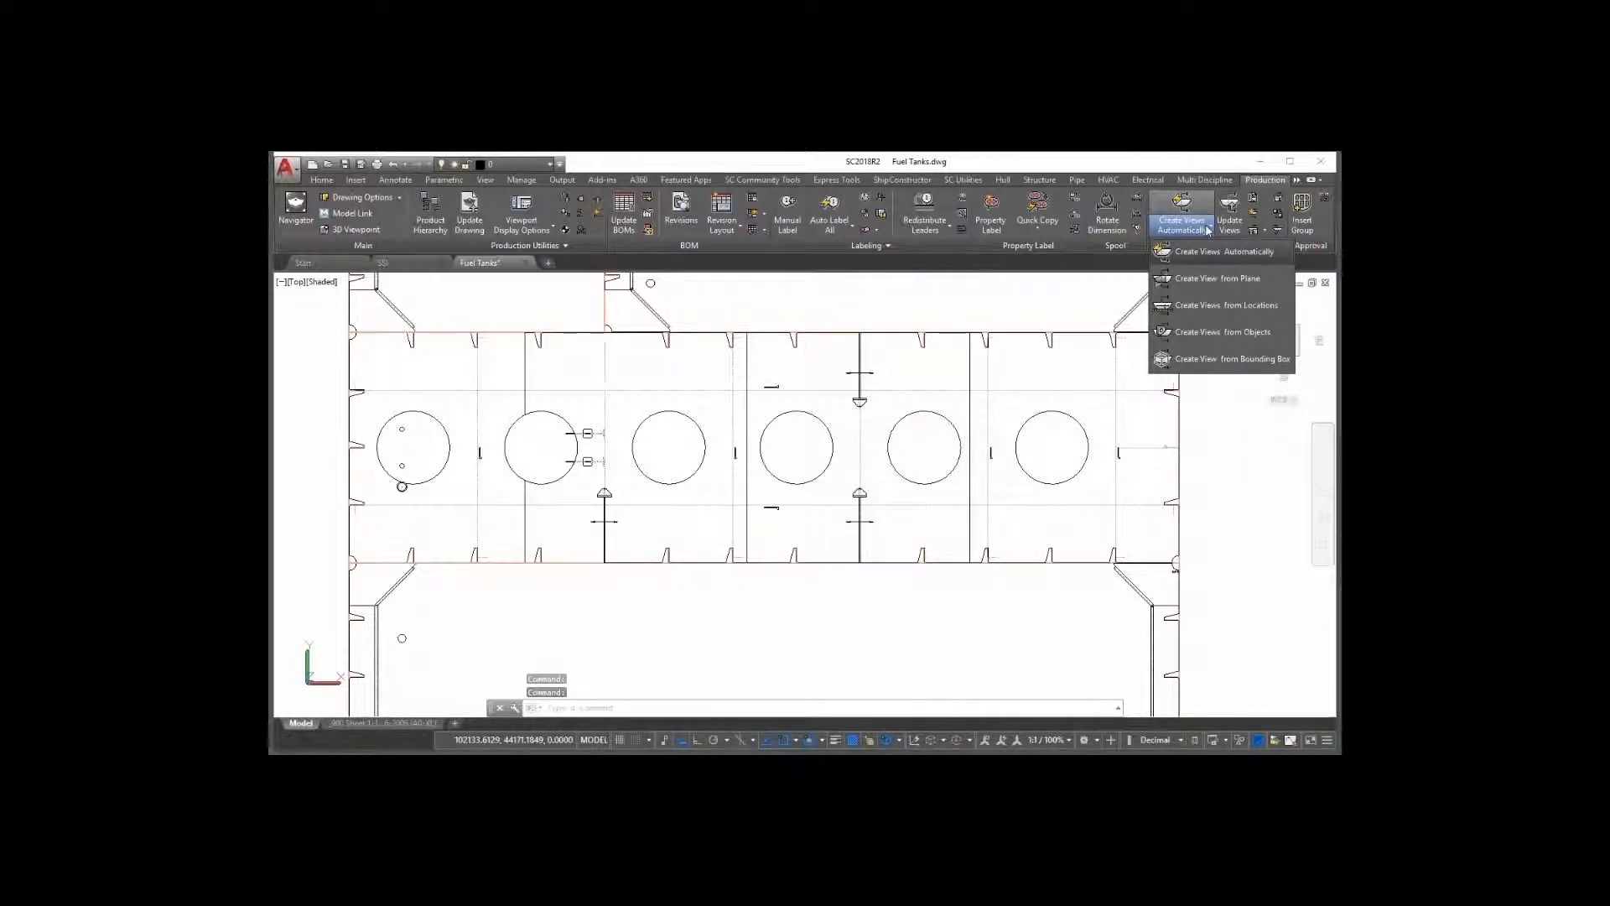
{"action": "mouse_move", "coordinate": [1218, 279]}
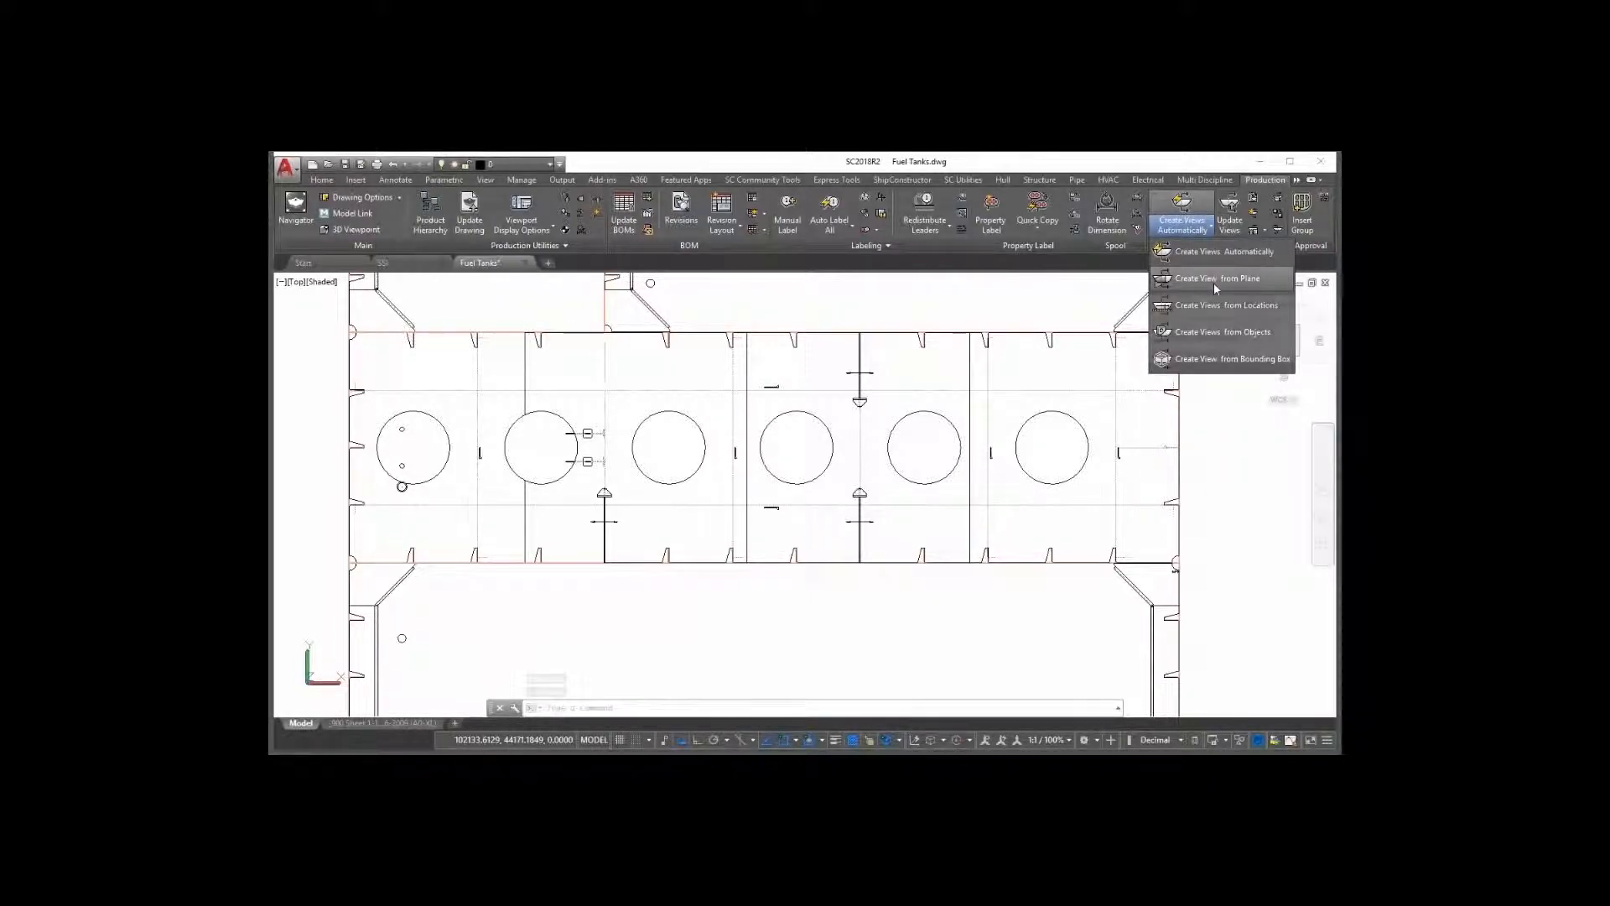
{"action": "left_click", "coordinate": [1218, 277]}
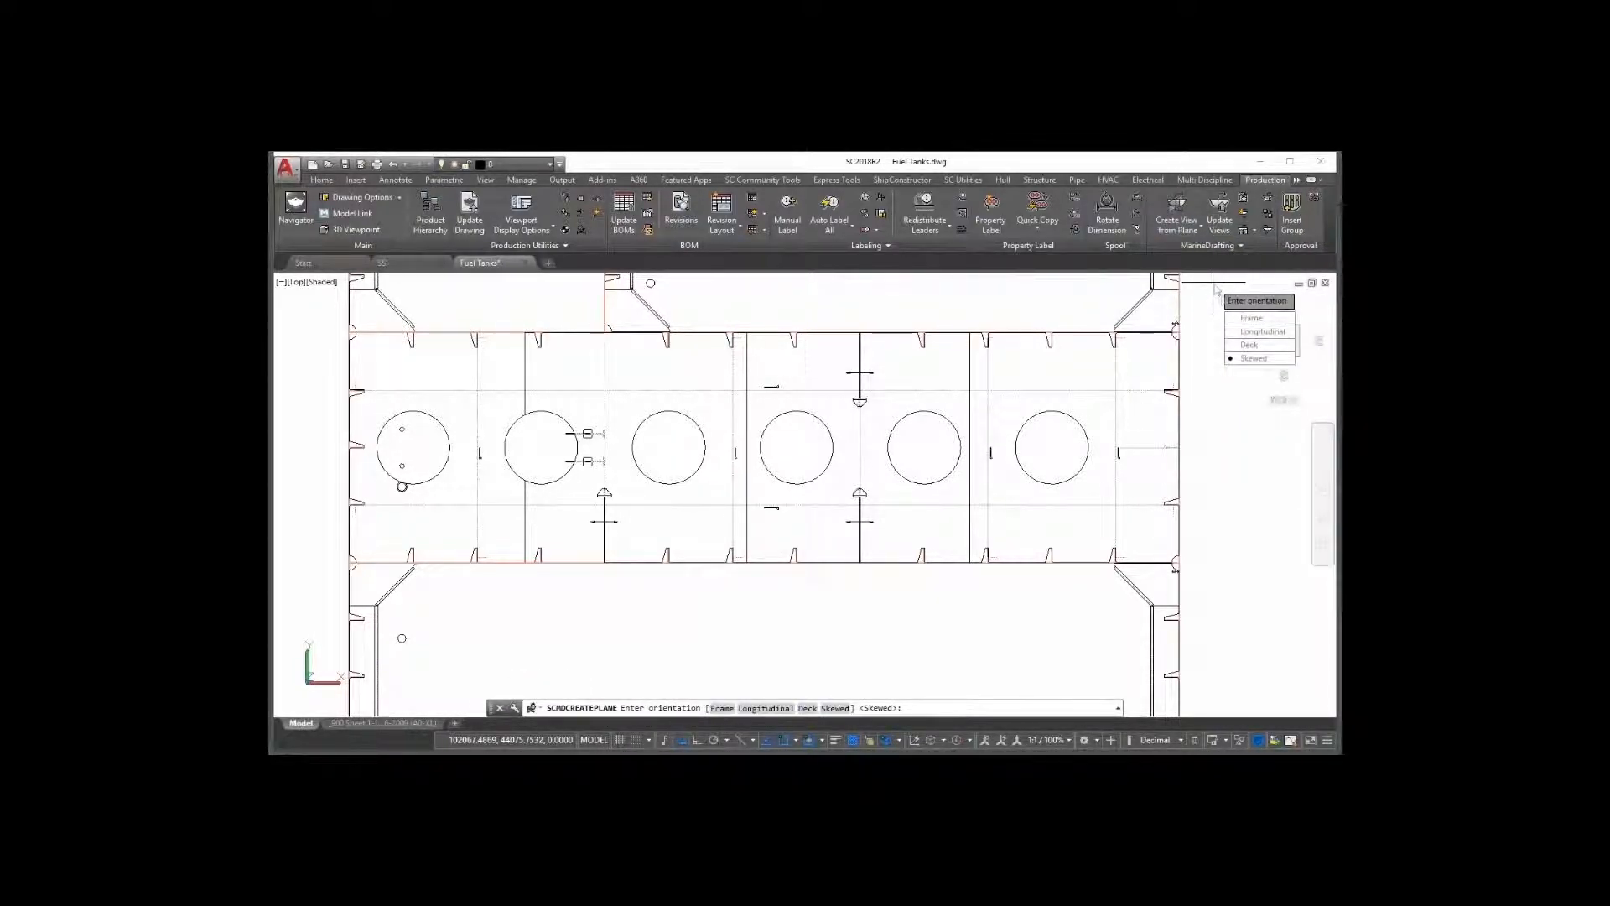
{"action": "left_click", "coordinate": [1254, 358]}
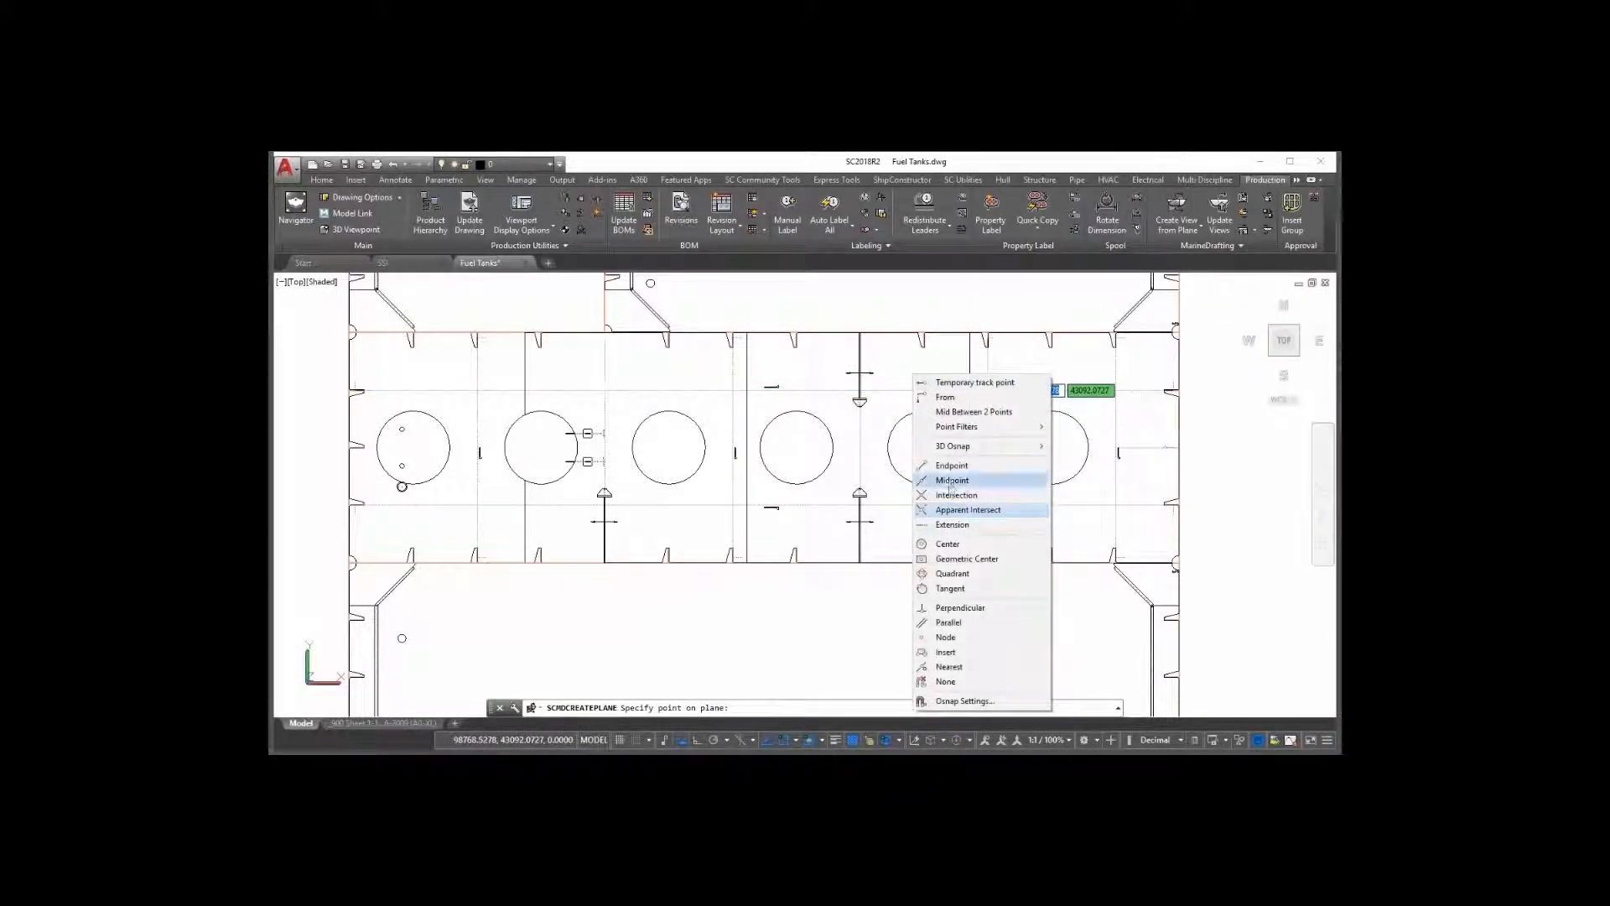
{"action": "left_click", "coordinate": [953, 480]}
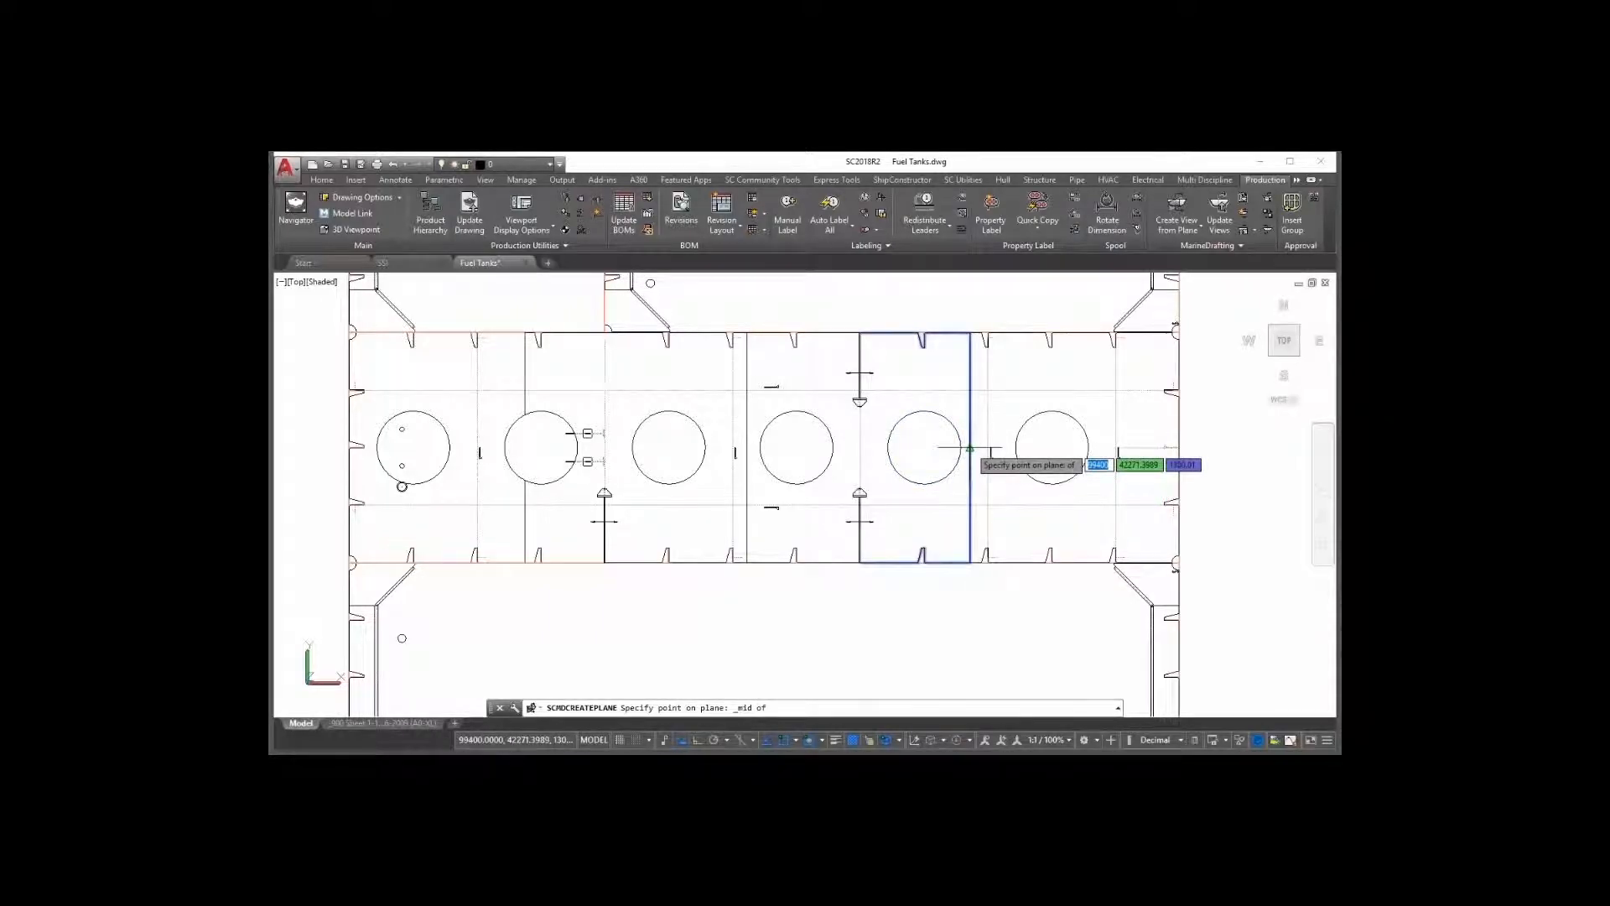
{"action": "left_click", "coordinate": [969, 448]}
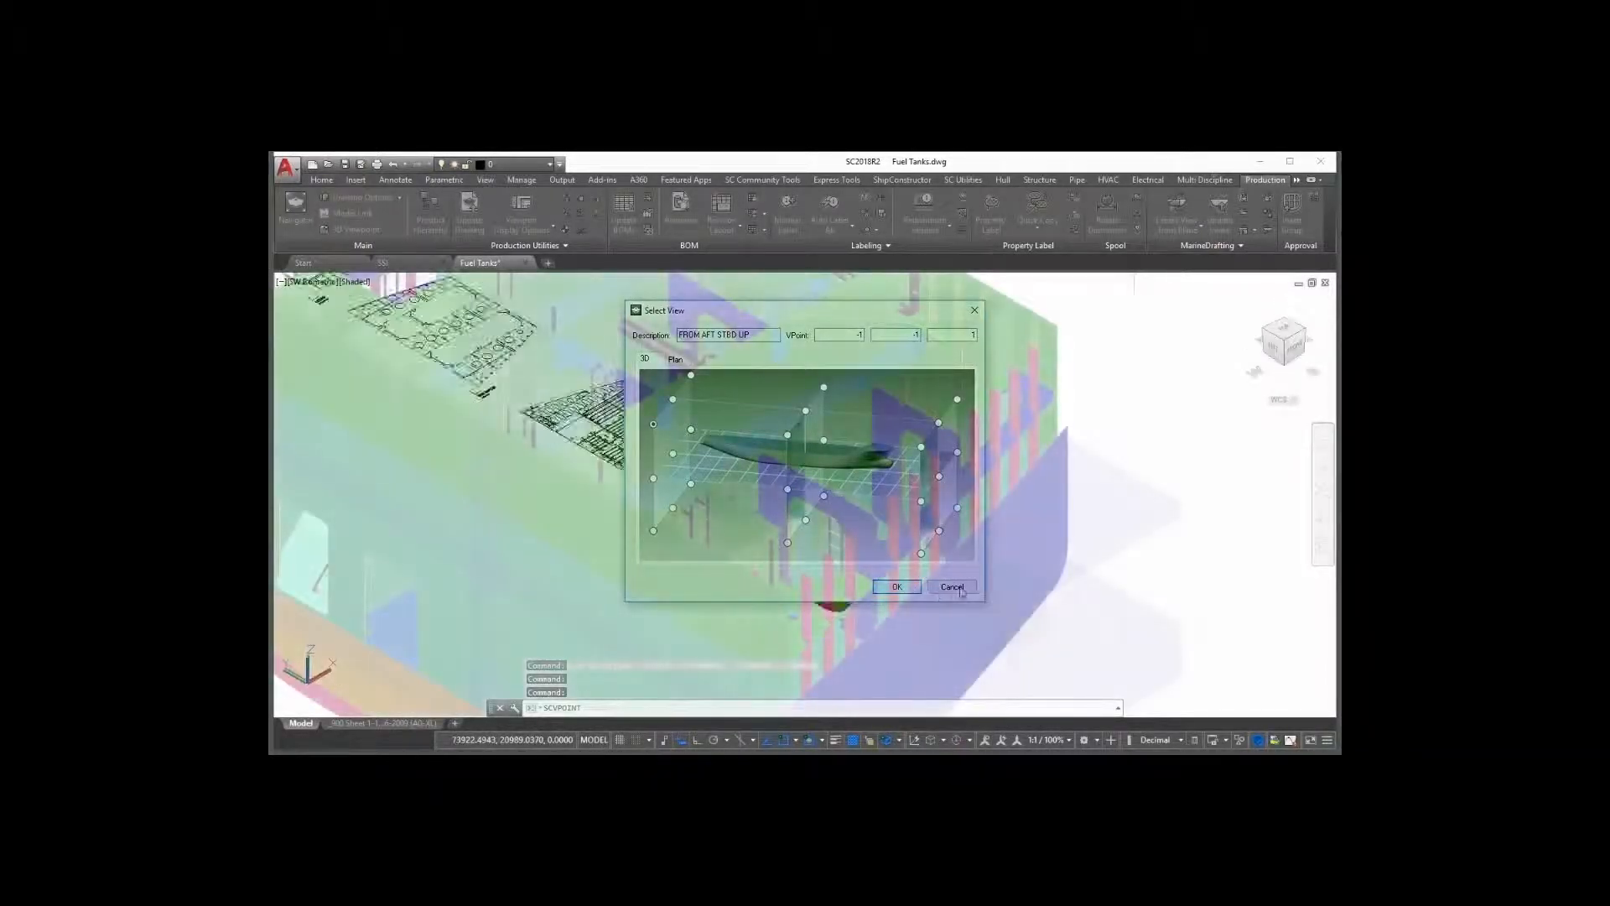
Step: Close the Select View dialog and create a plane view with Skewed orientation
{"action": "left_click", "coordinate": [894, 588]}
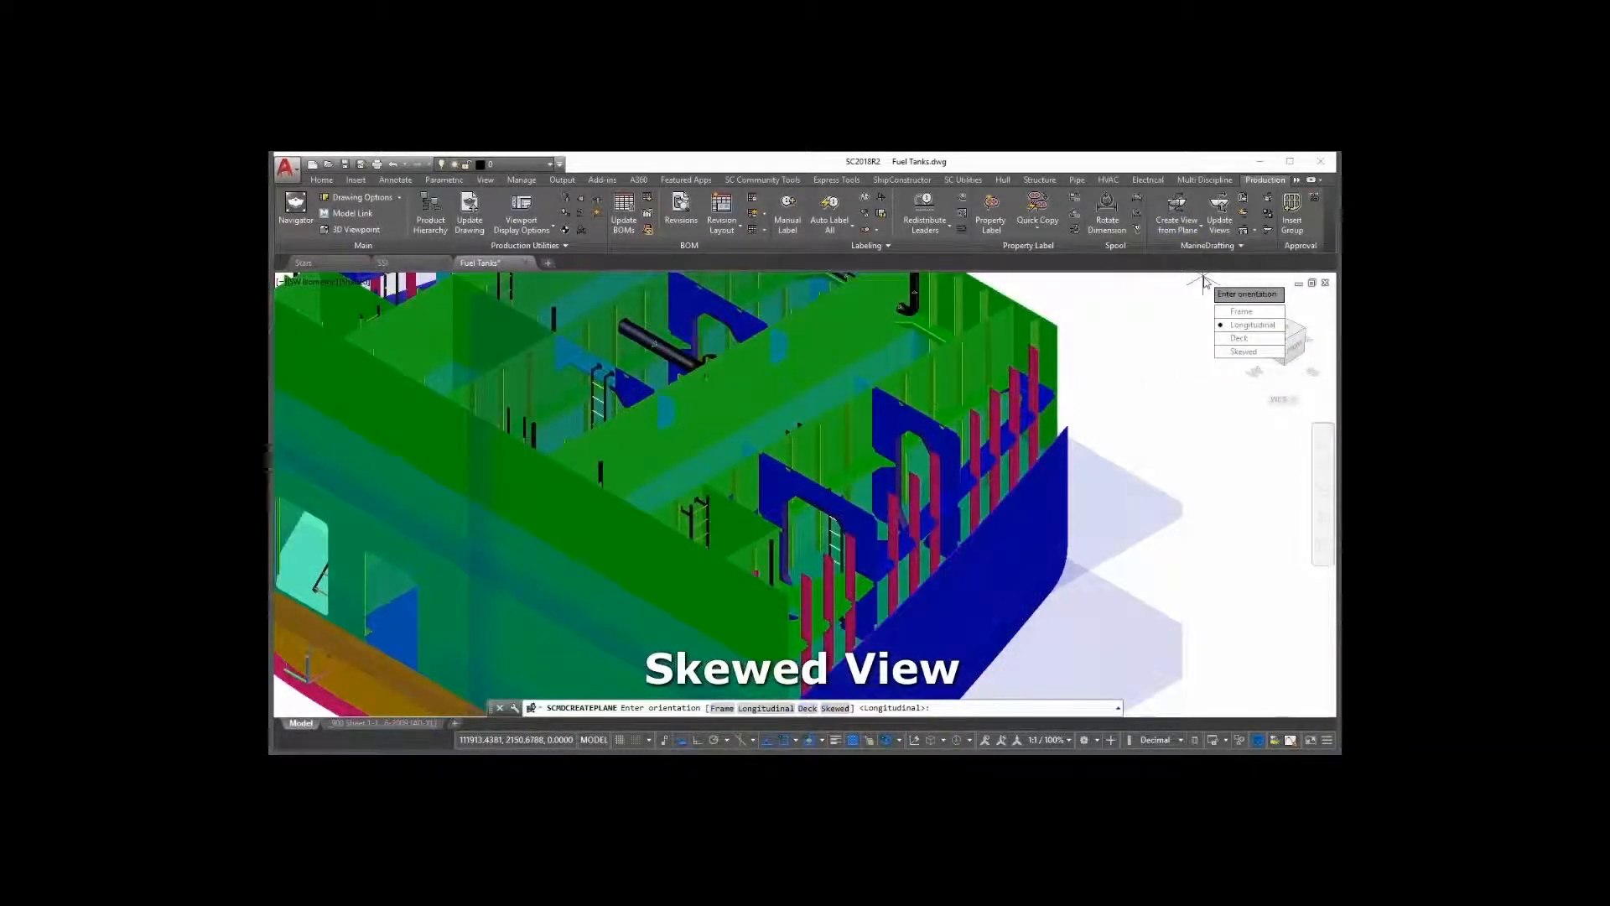
{"action": "left_click", "coordinate": [1252, 323]}
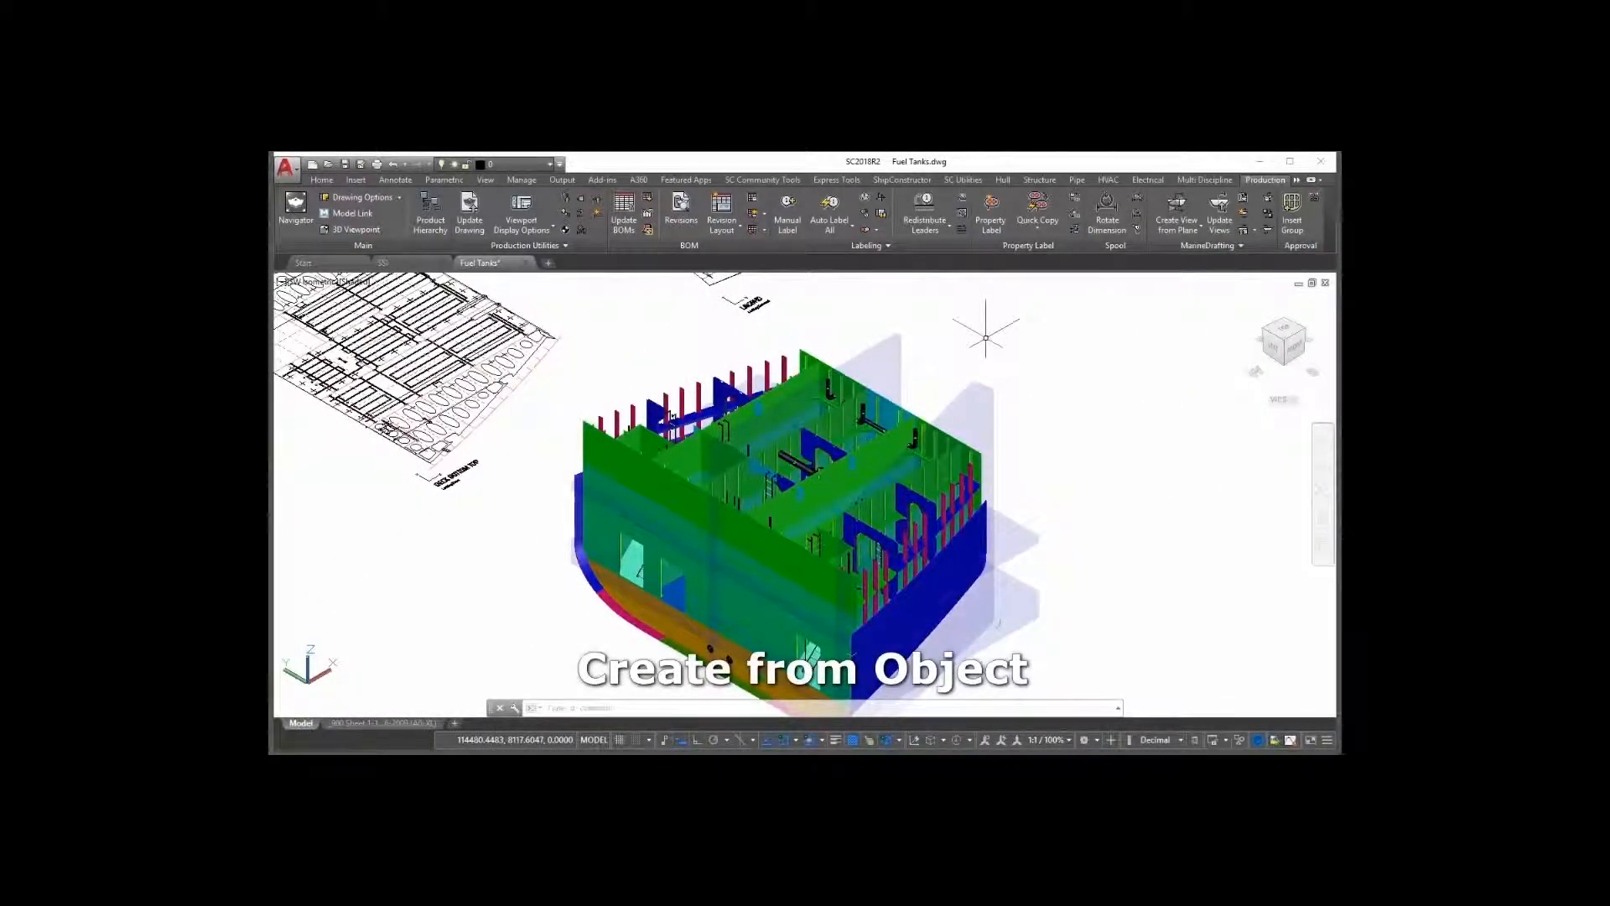
Step: Create views from a selected structural part of the Fuel Tanks block
{"action": "left_click", "coordinate": [1178, 211]}
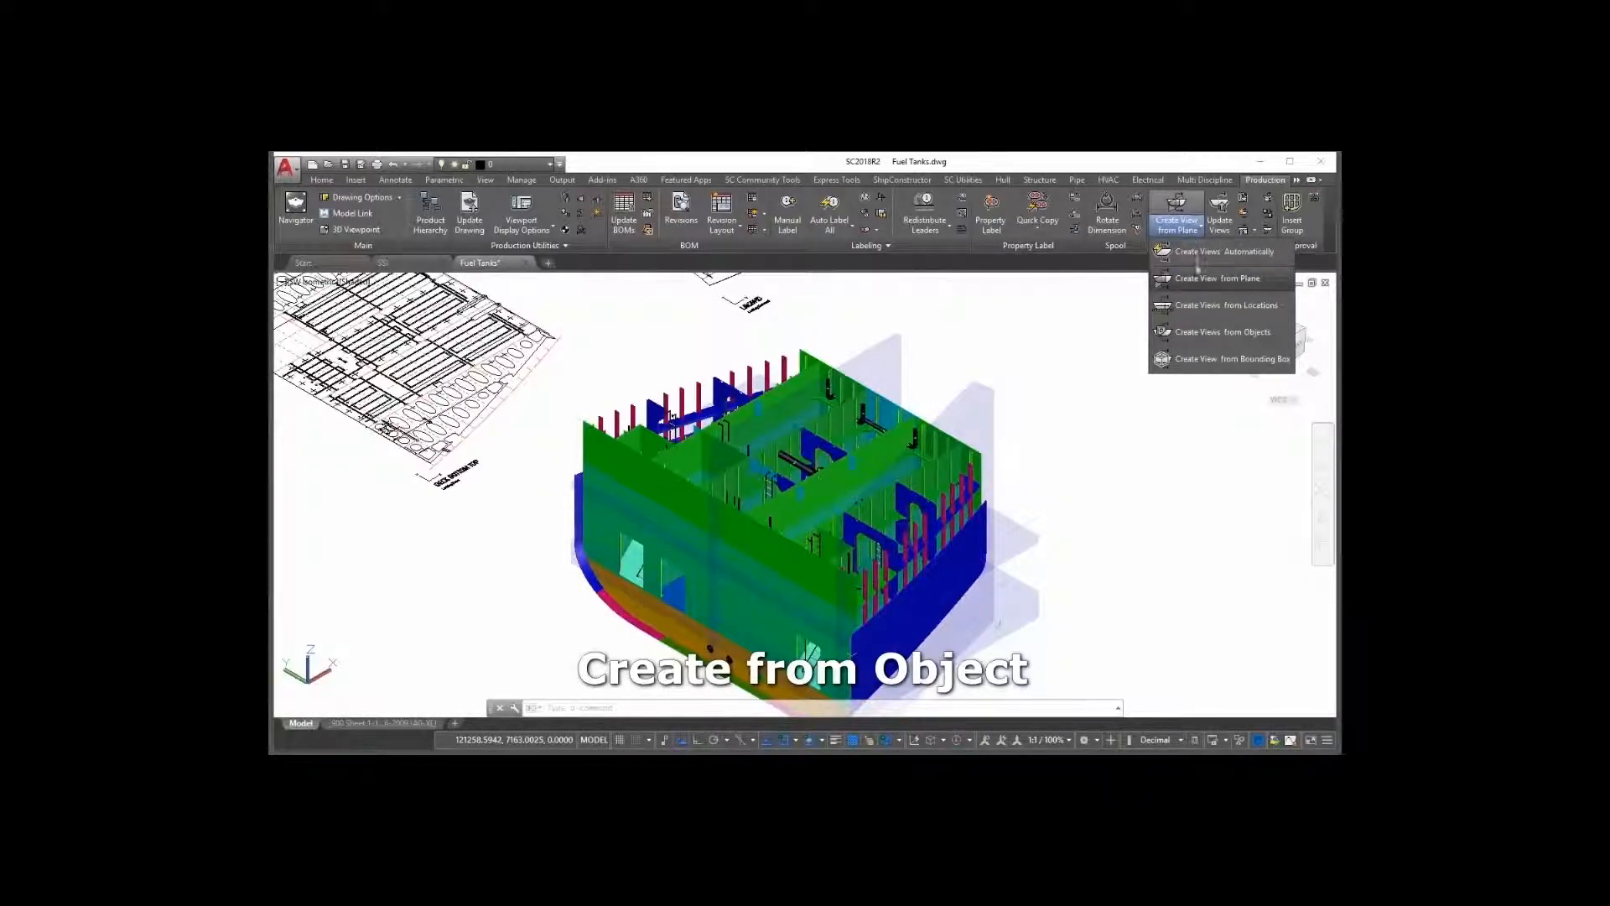
{"action": "mouse_move", "coordinate": [1222, 332]}
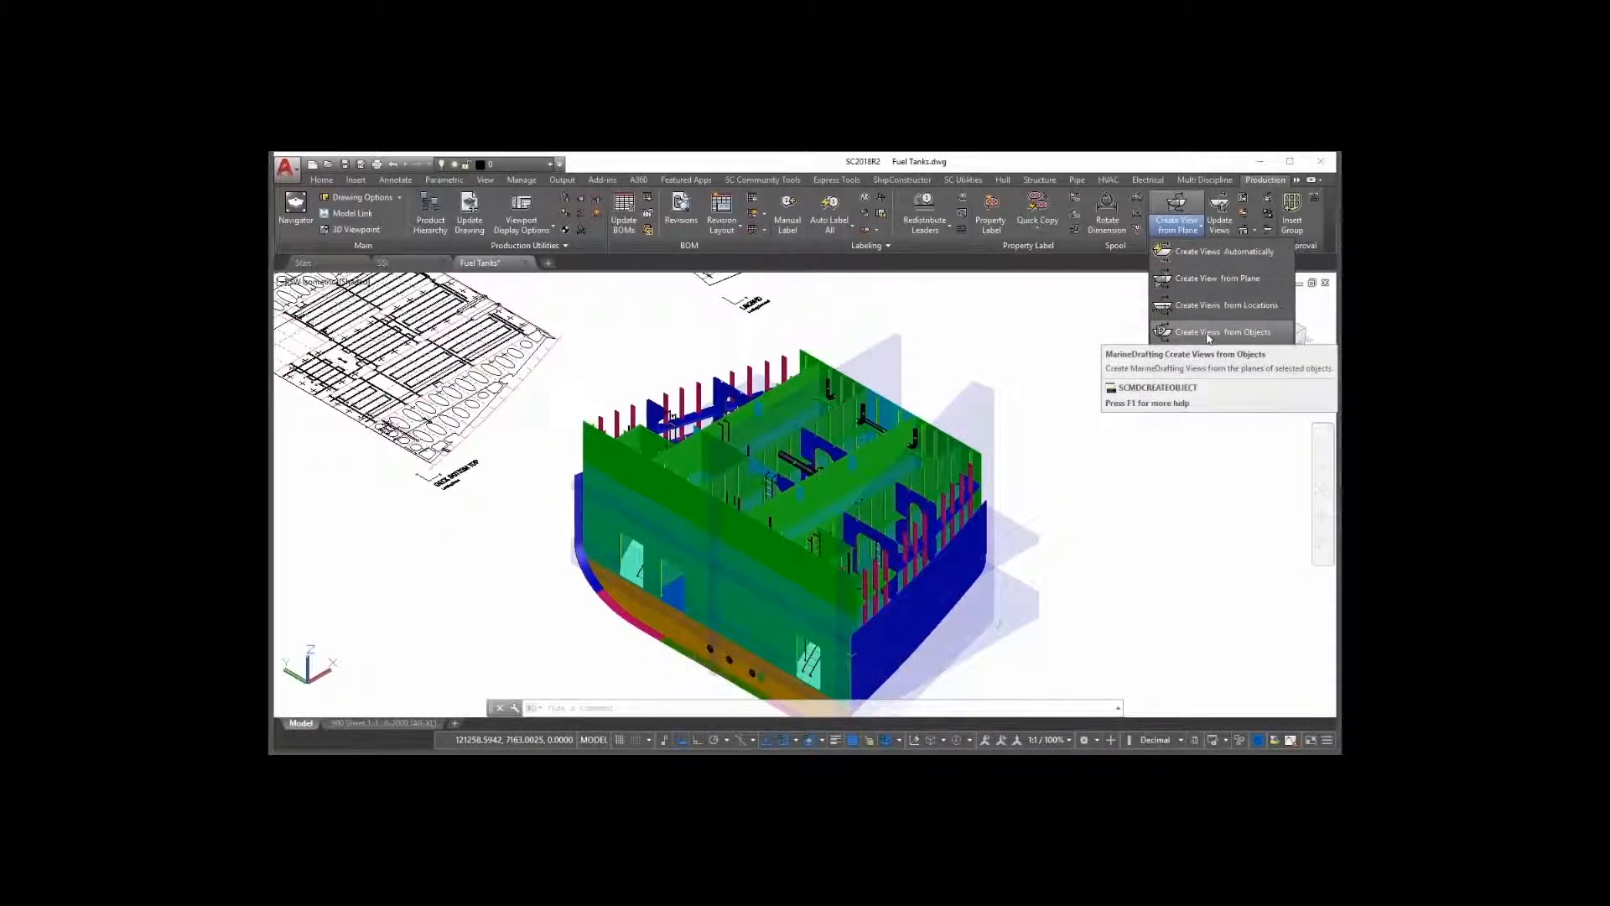
{"action": "left_click", "coordinate": [1218, 330]}
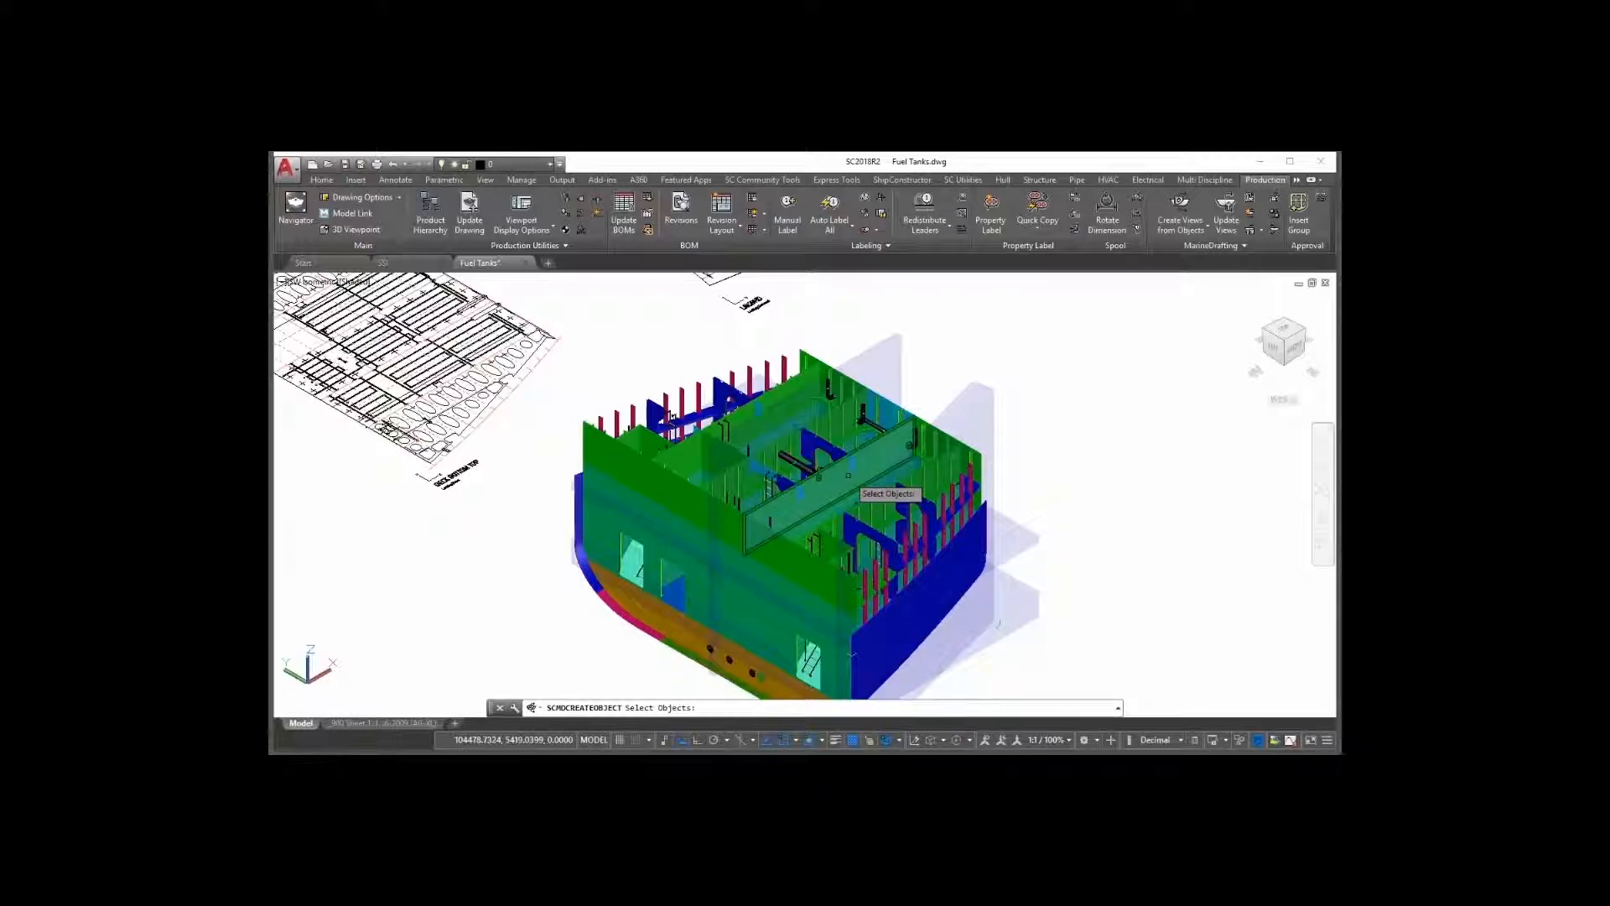
{"action": "left_click", "coordinate": [822, 488]}
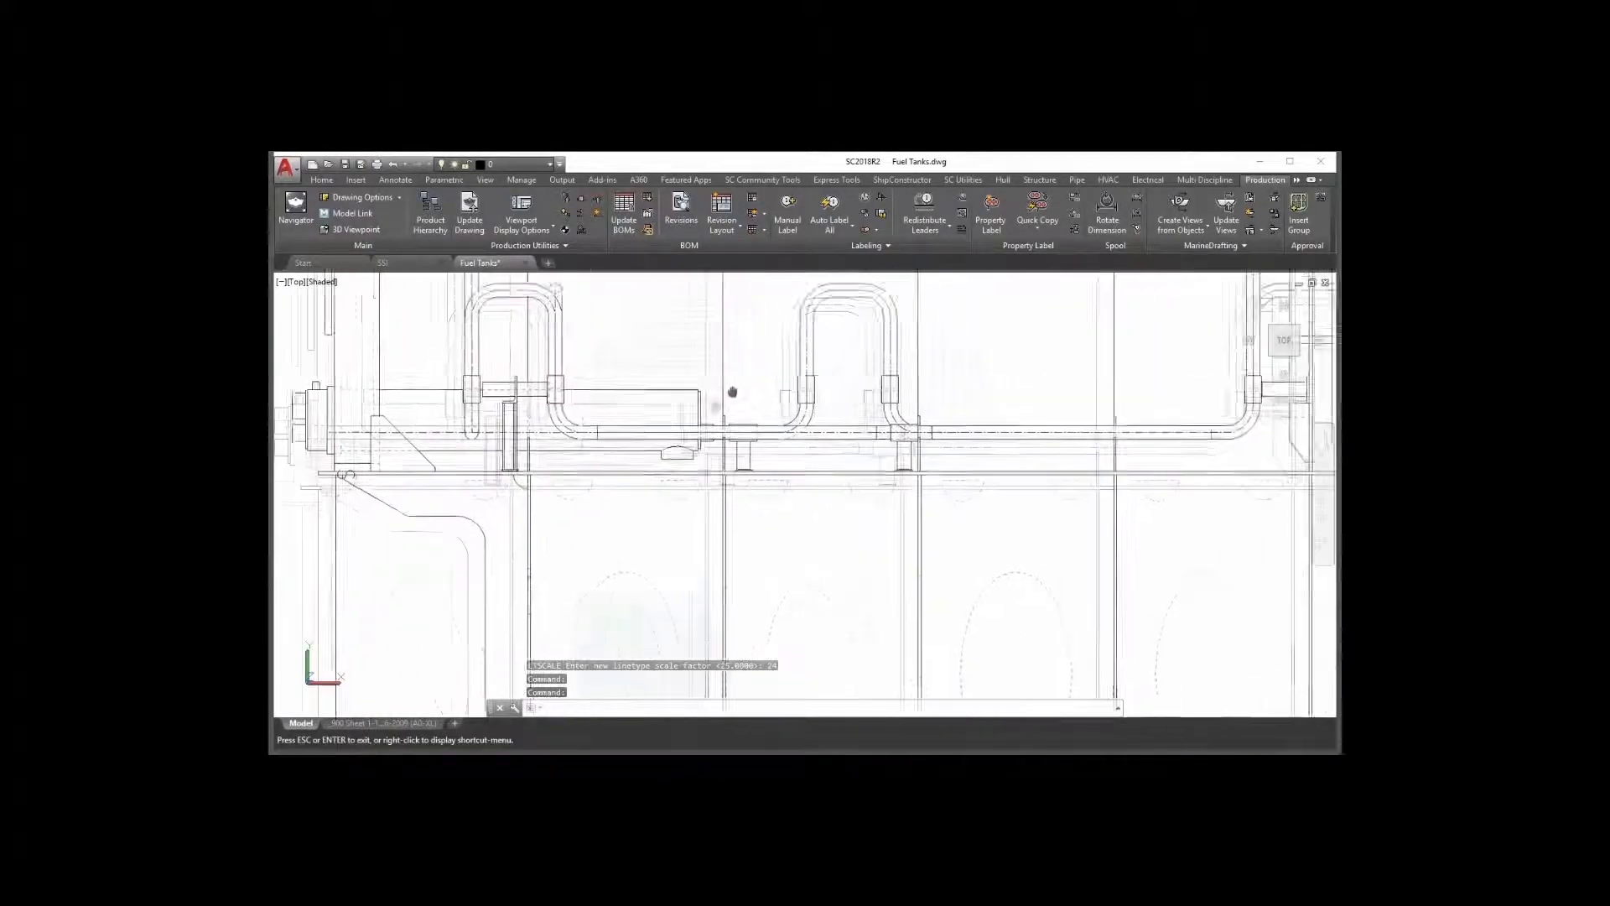
Step: Create section views from locations at frames FR 125 and FR 138 under Frame > Frames
{"action": "left_click", "coordinate": [1179, 211]}
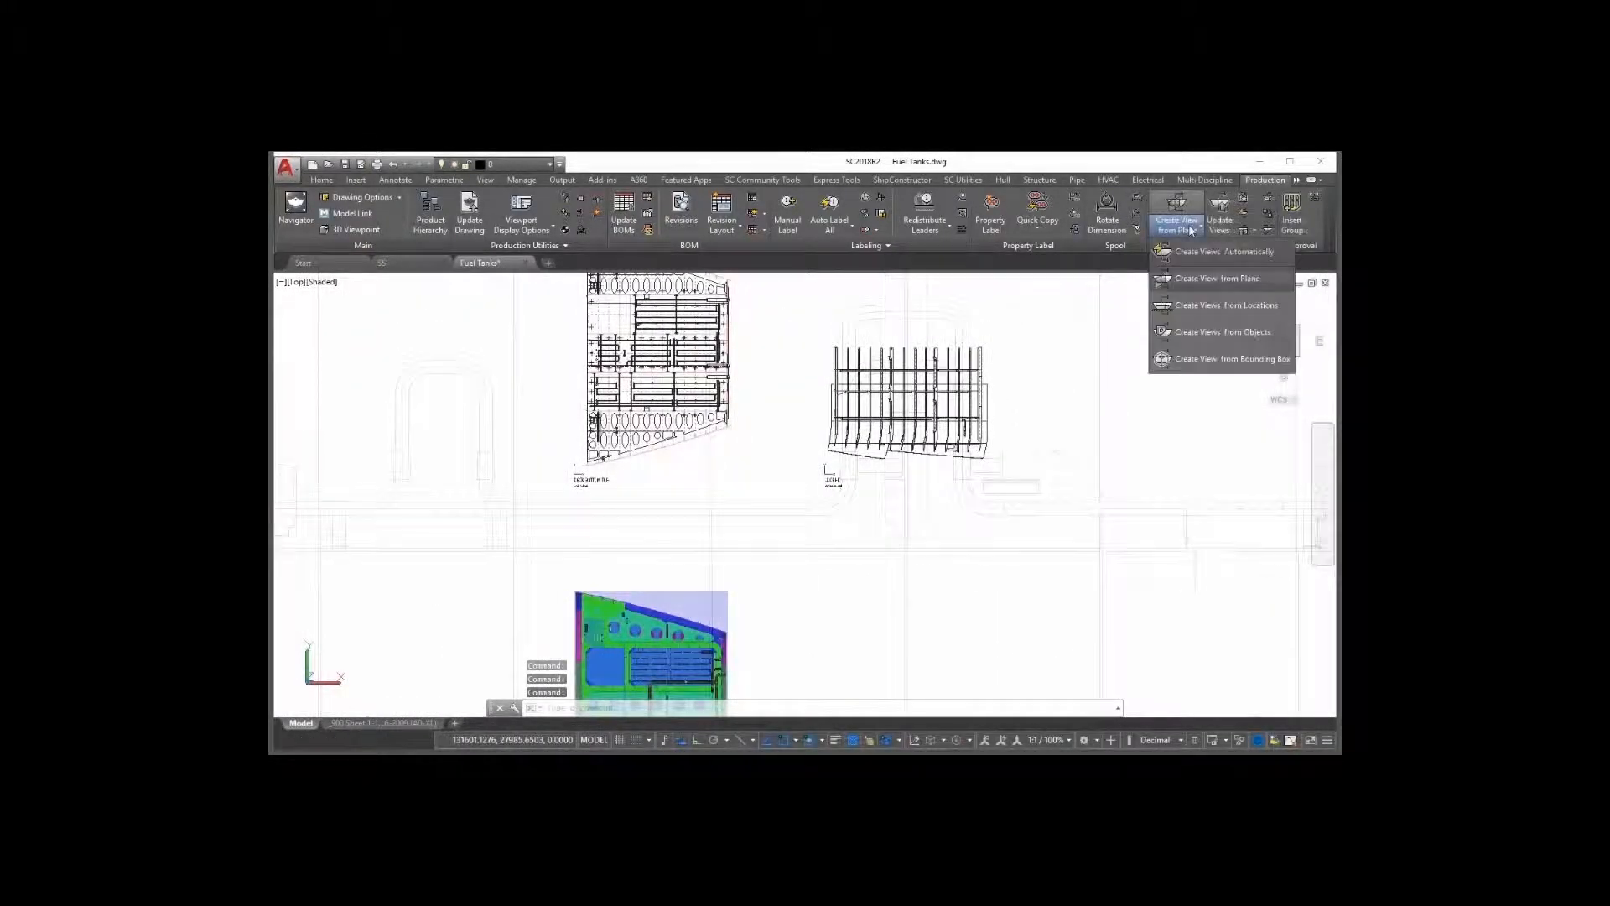
{"action": "mouse_move", "coordinate": [1223, 305]}
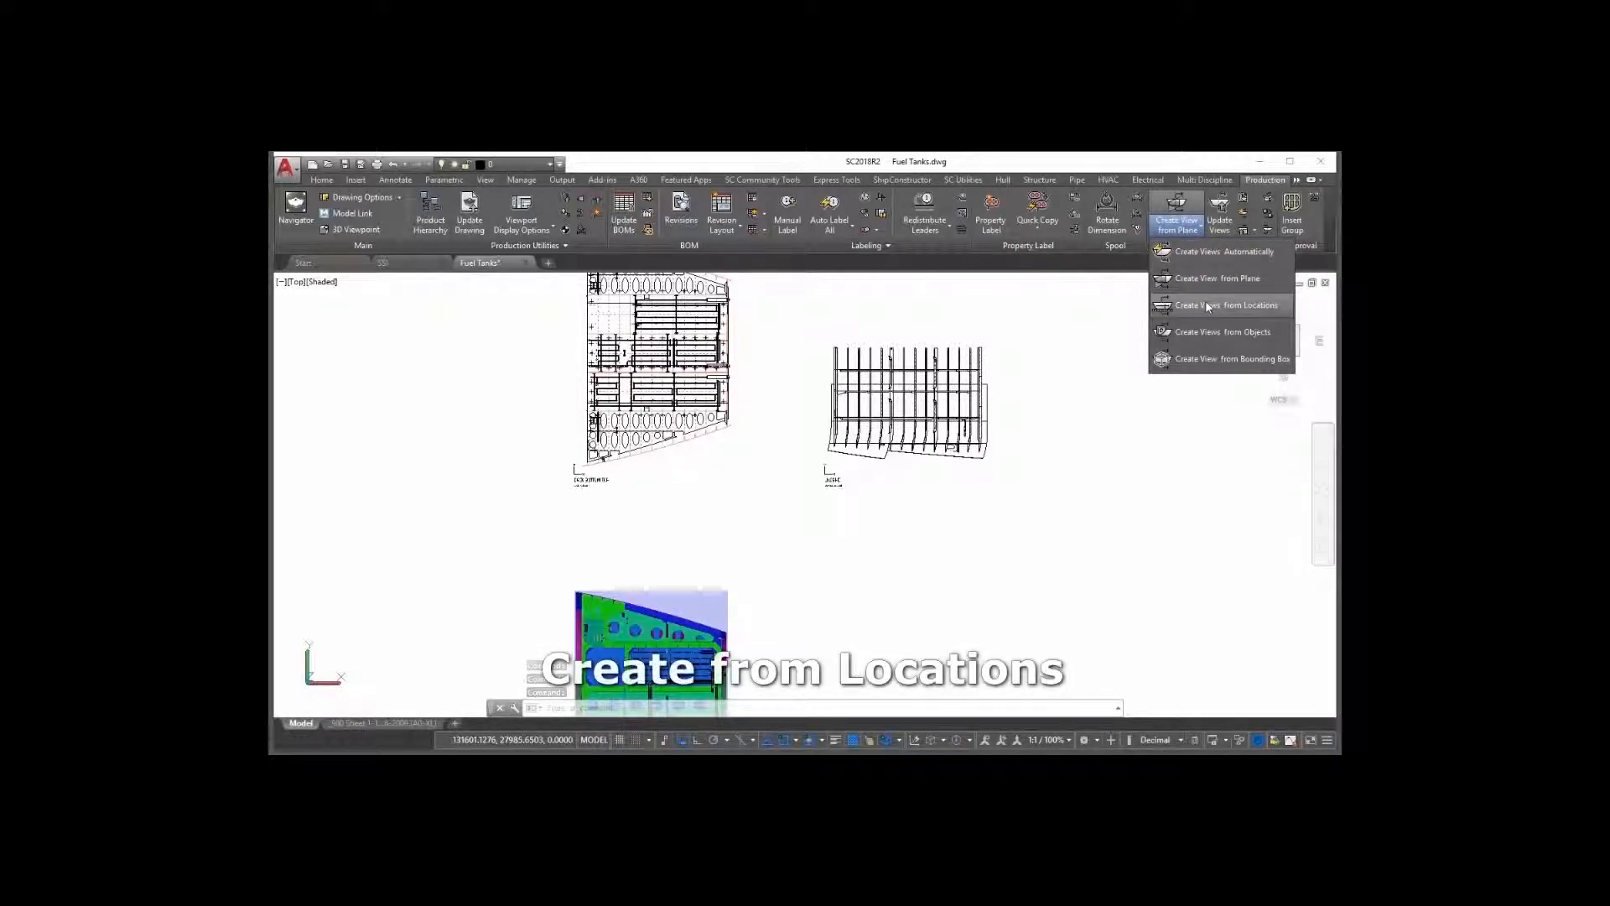
{"action": "left_click", "coordinate": [1224, 304]}
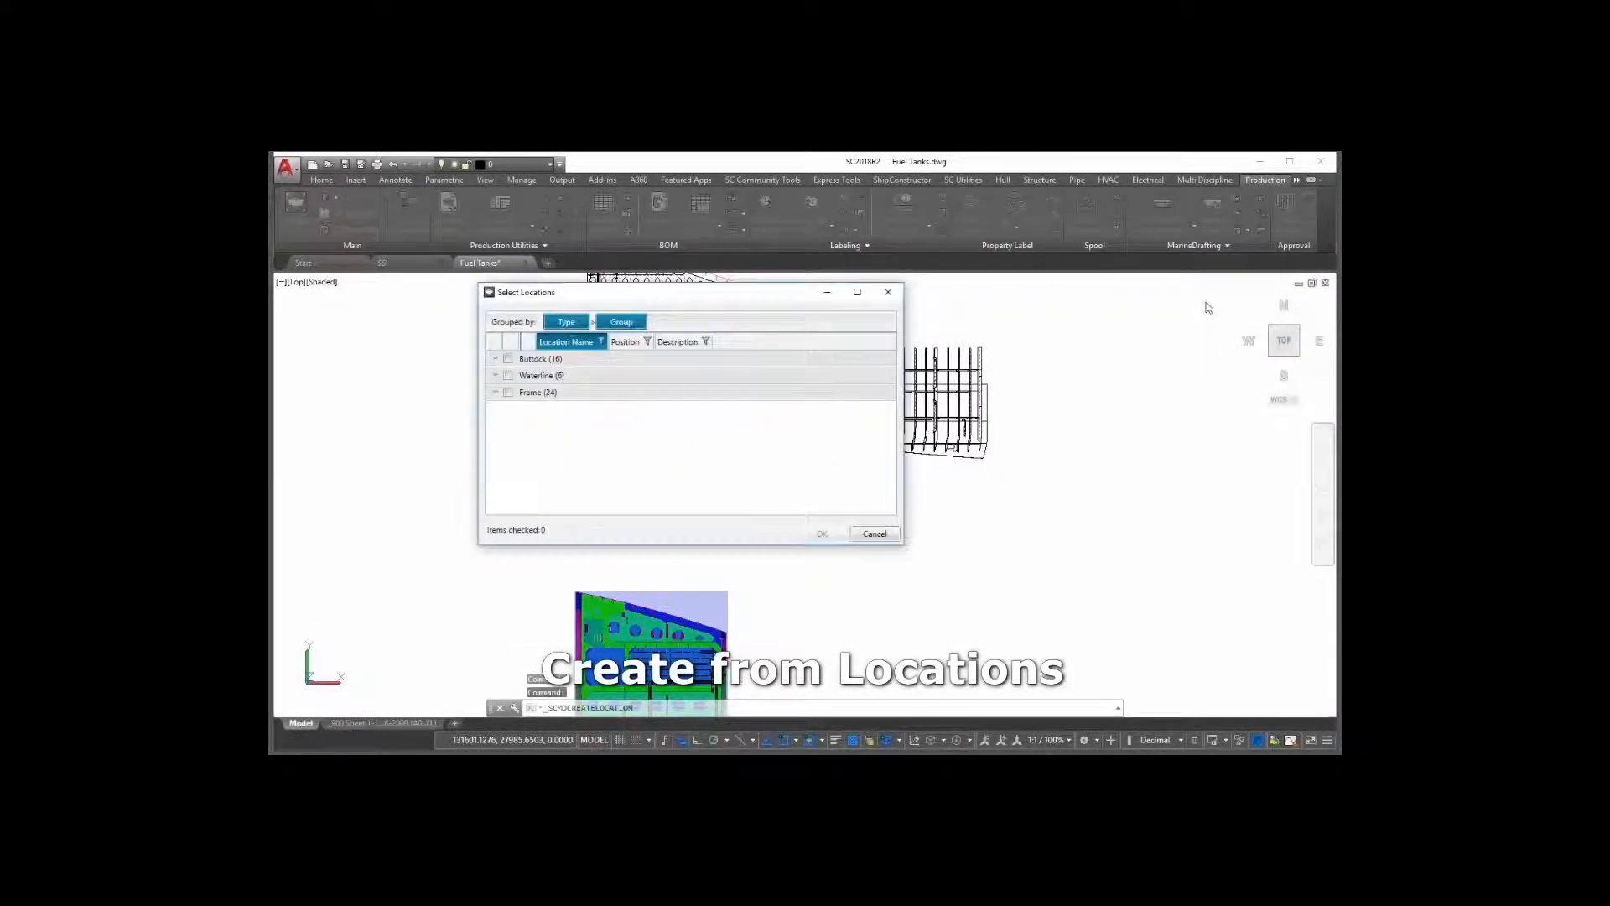
{"action": "left_click", "coordinate": [496, 393]}
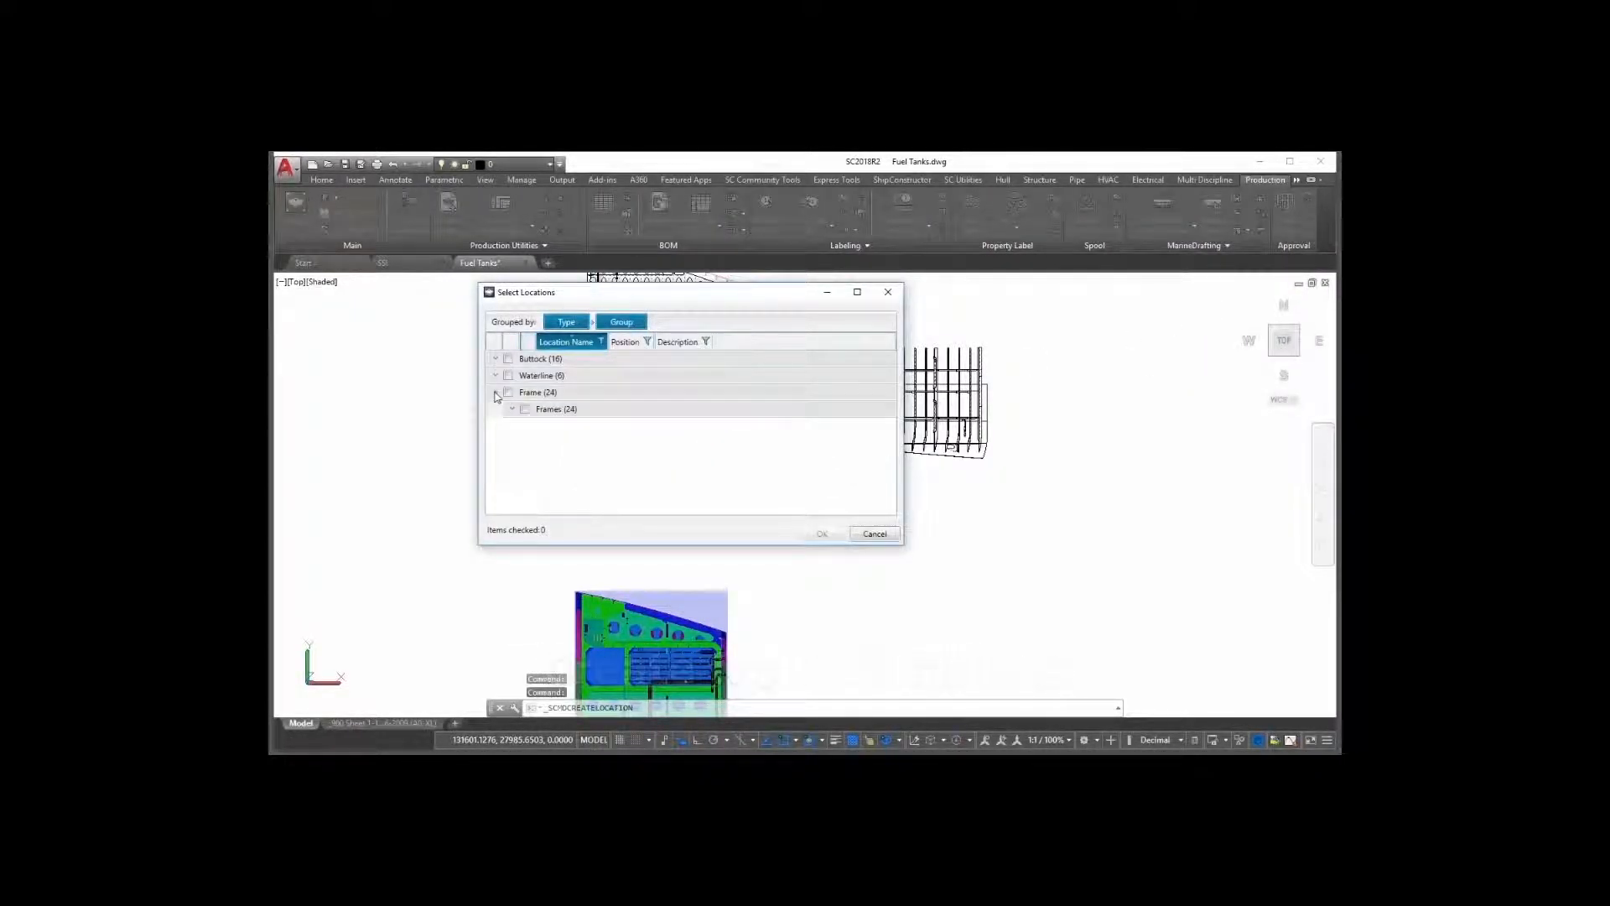
{"action": "left_click", "coordinate": [497, 393]}
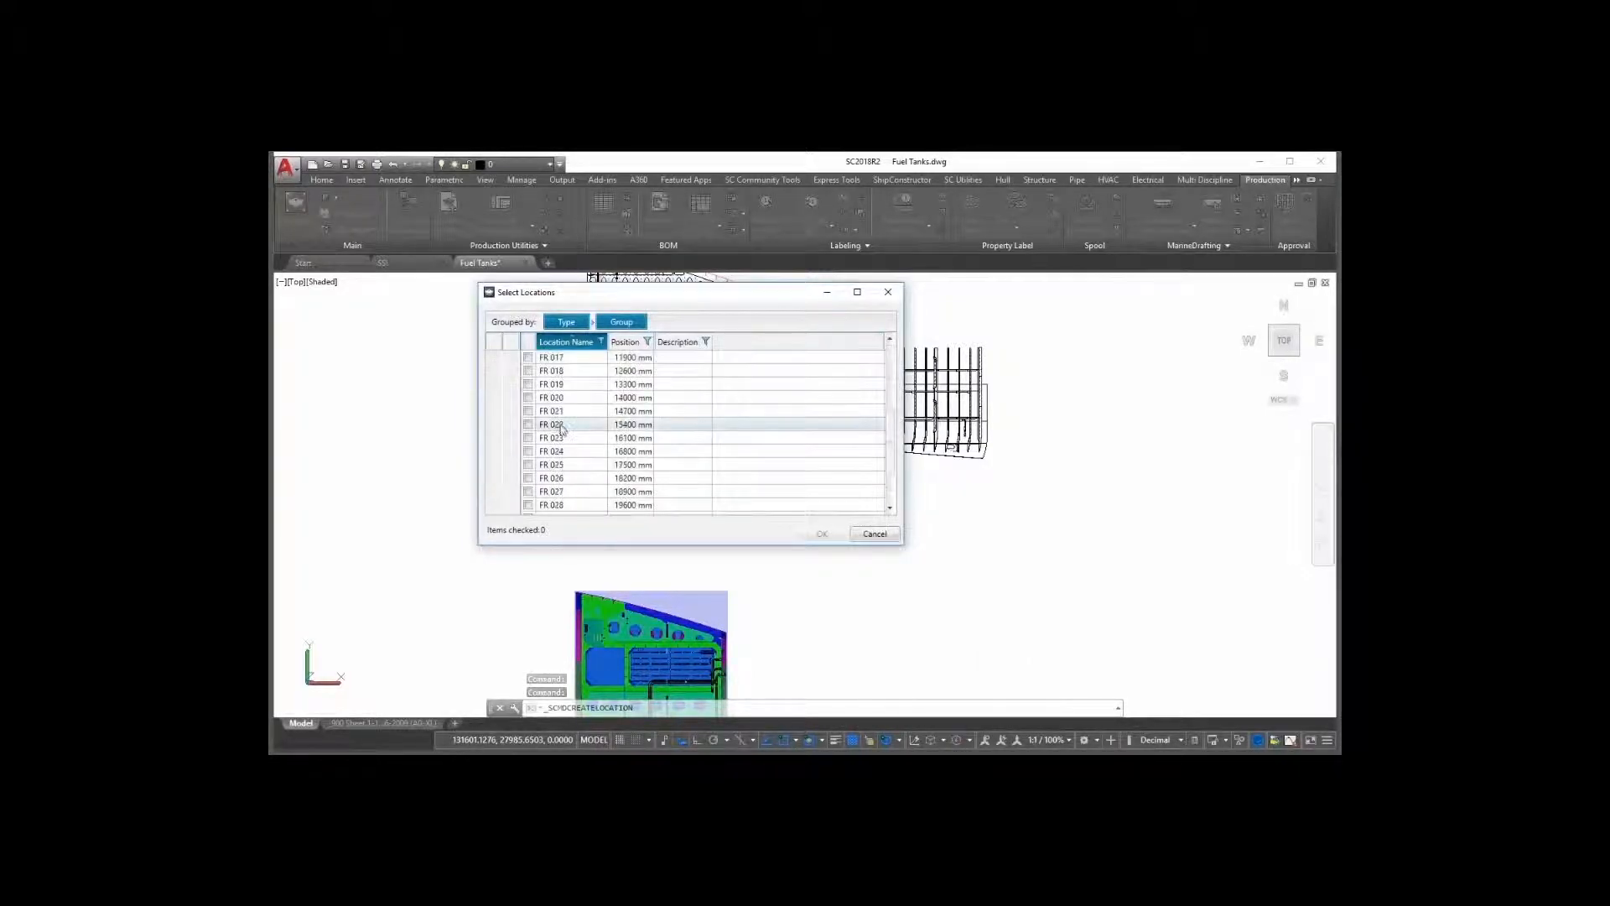
{"action": "scroll", "scroll_direction": "down", "scroll_amount": 3}
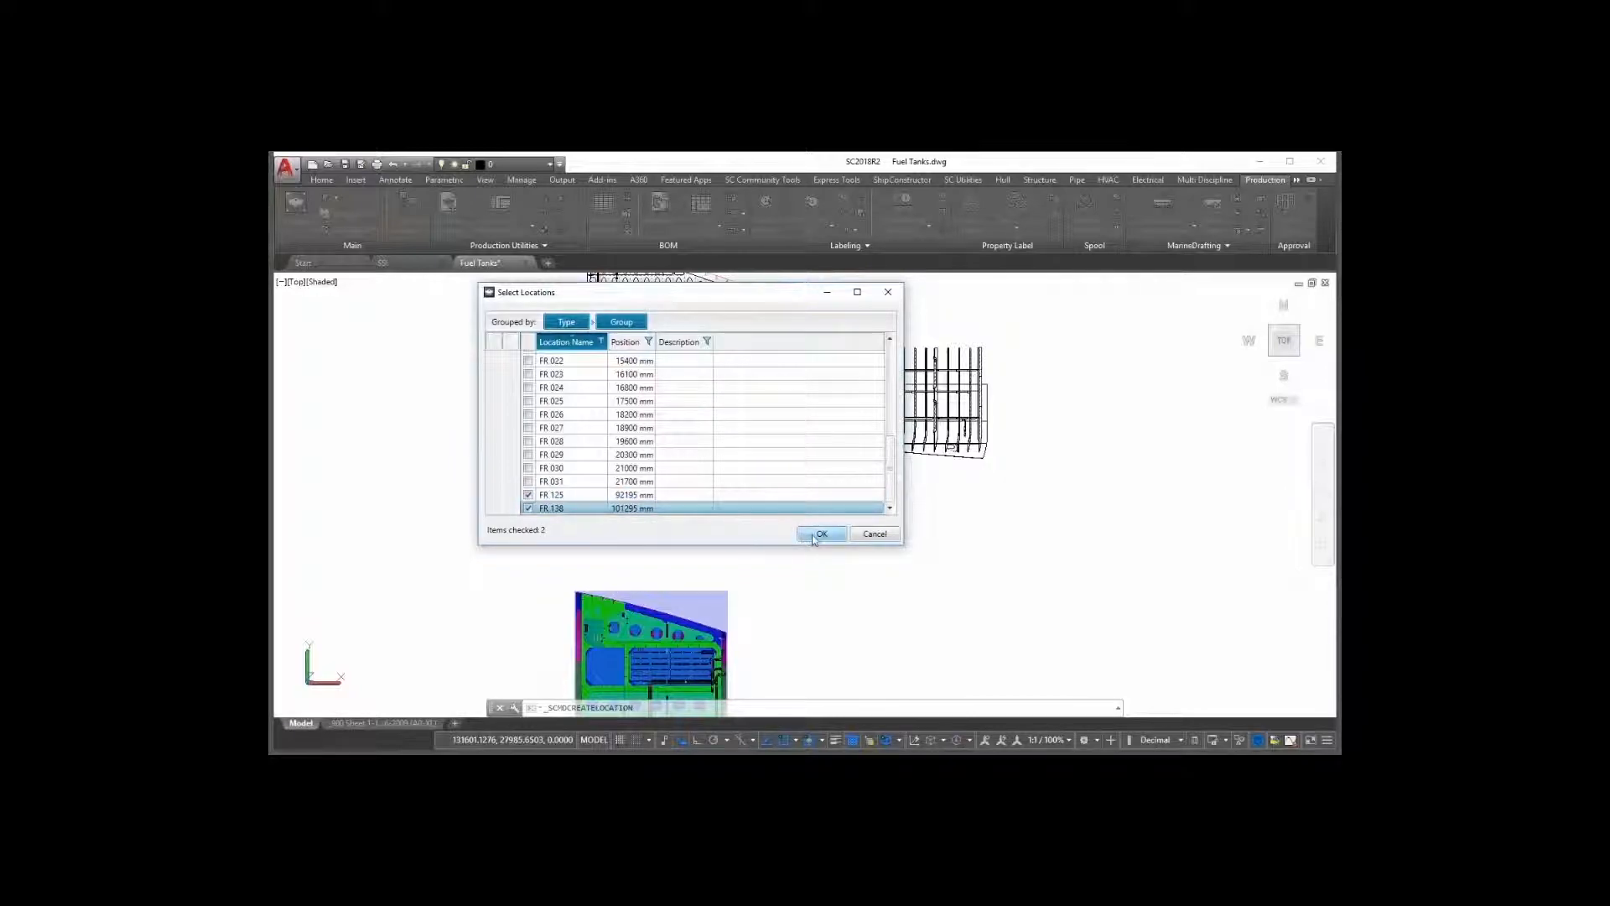
{"action": "left_click", "coordinate": [820, 533]}
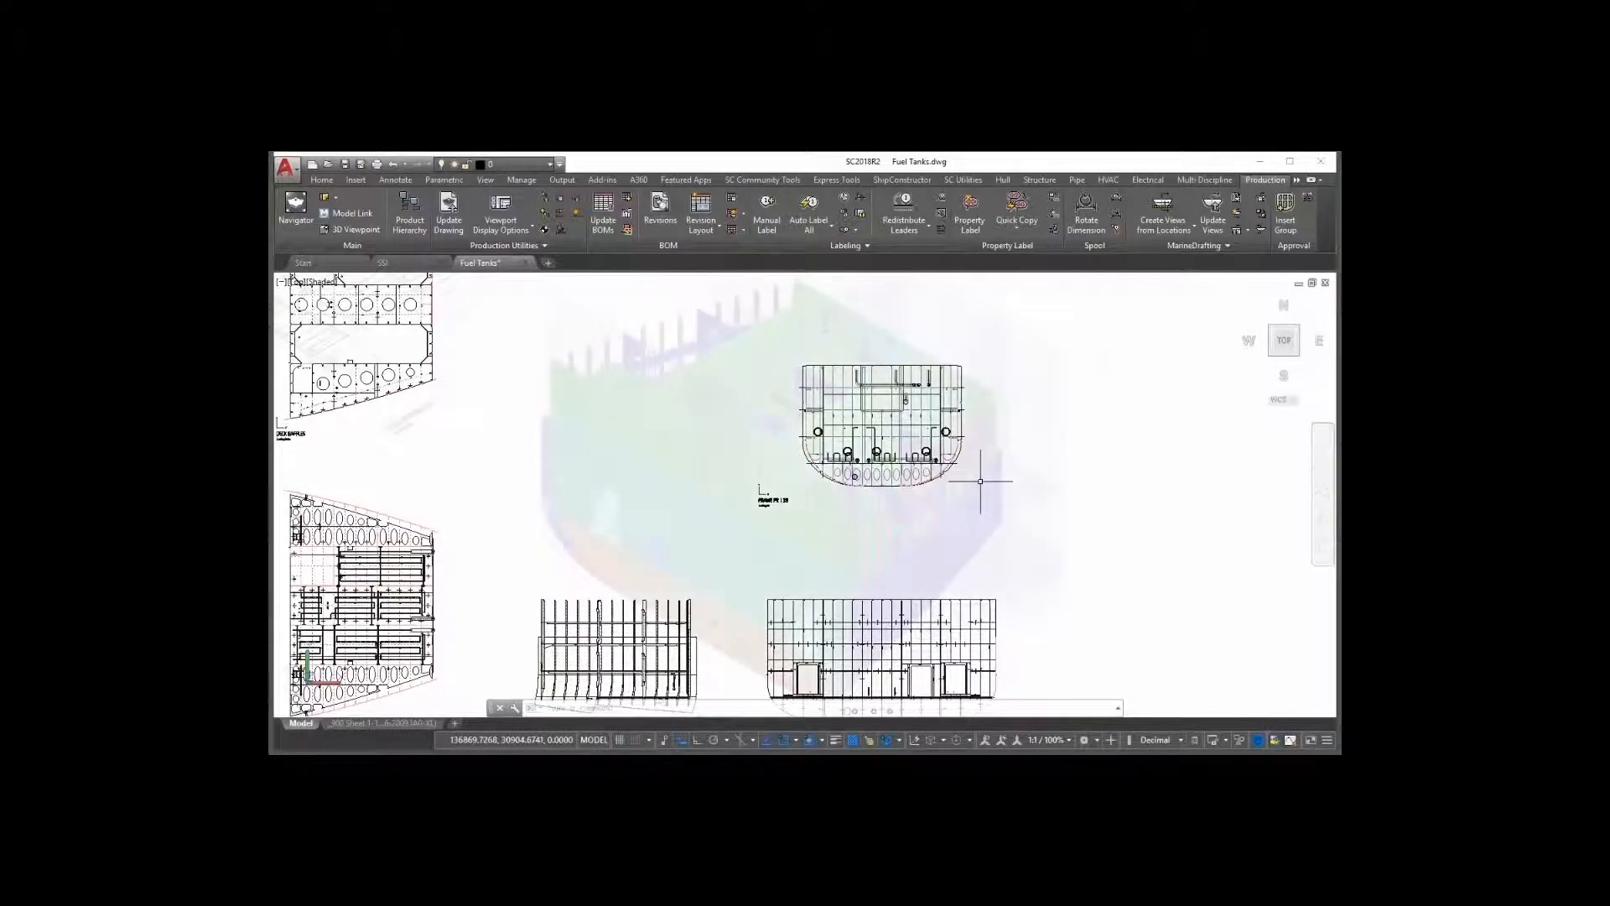
Step: Begin a Deck-oriented bounding-box view named Intermediate Deck, origin and first corner at the hull's lower corner
{"action": "left_click", "coordinate": [1161, 217]}
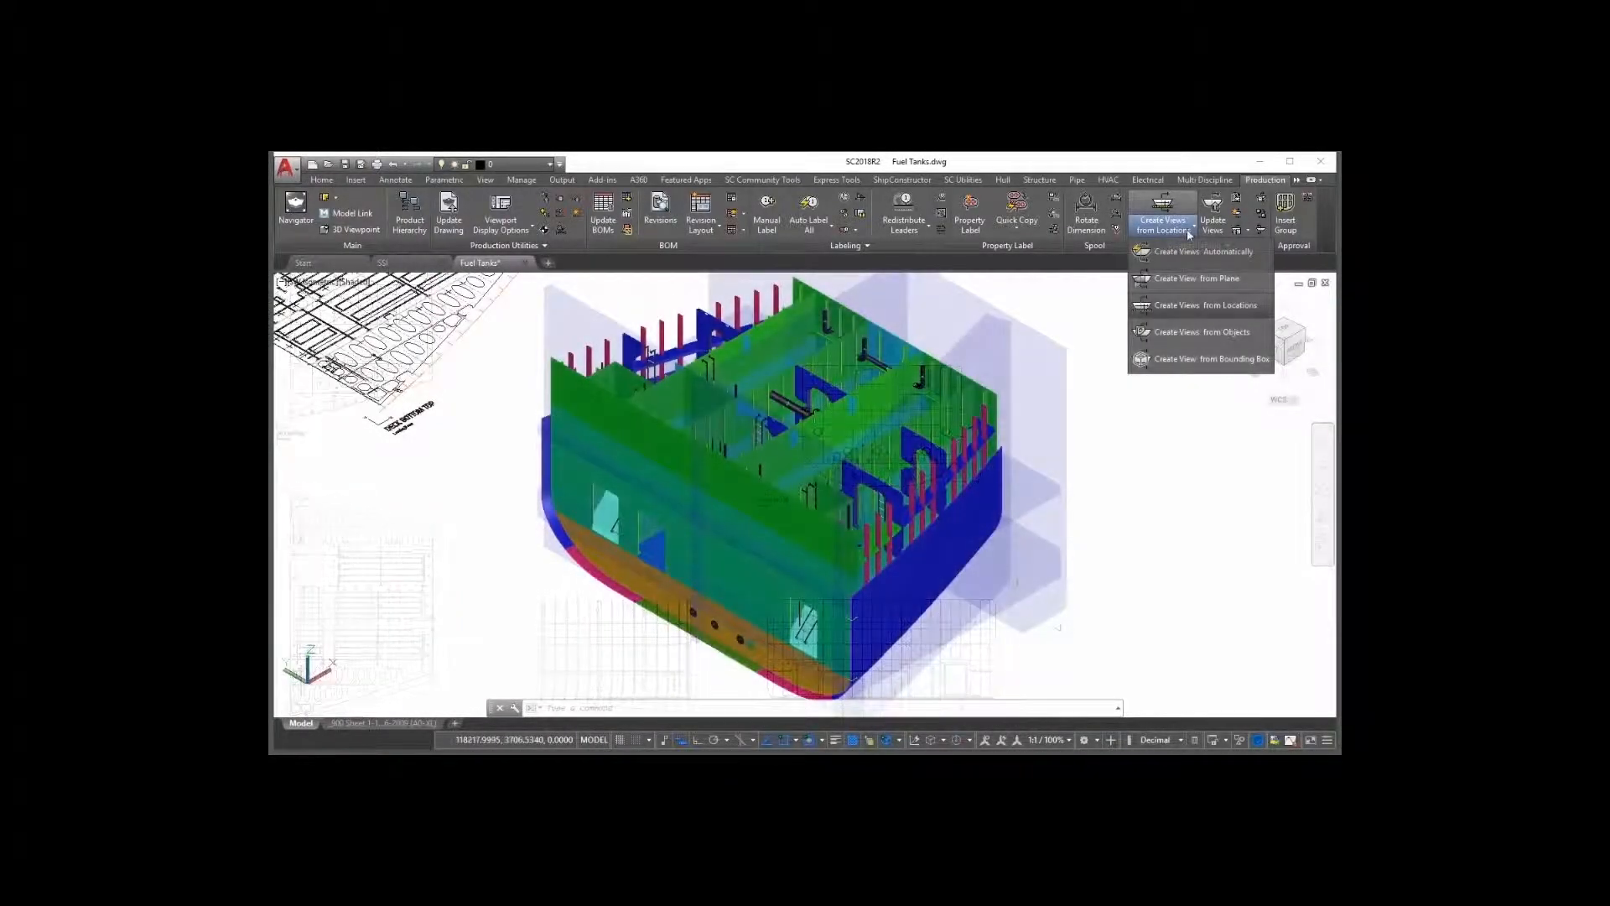
{"action": "mouse_move", "coordinate": [1211, 359]}
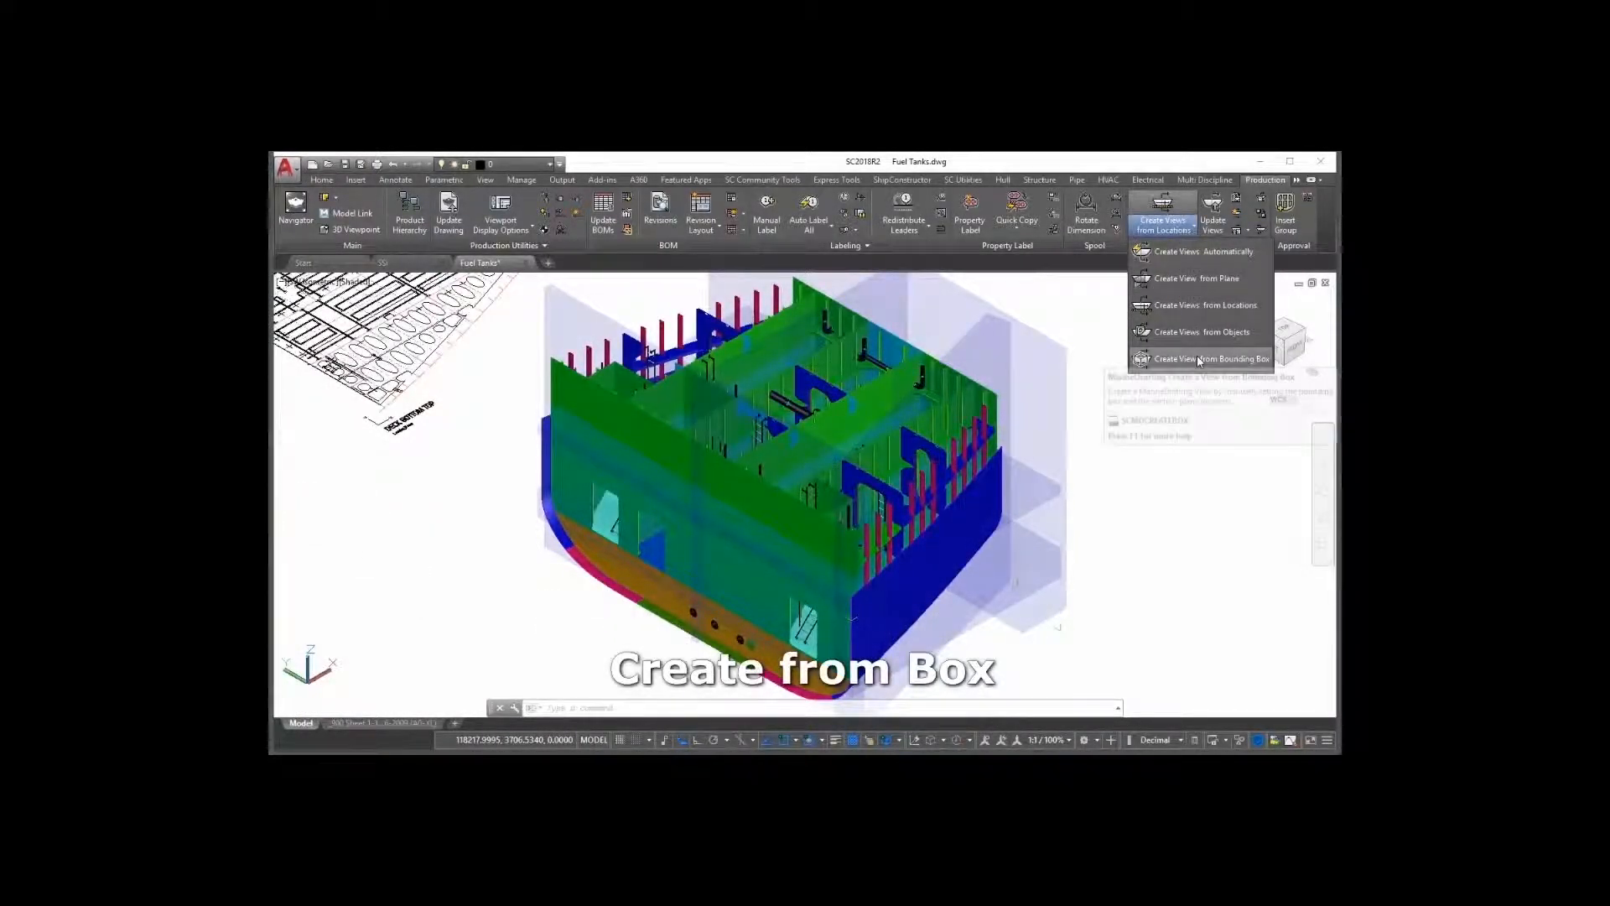
{"action": "left_click", "coordinate": [1218, 359]}
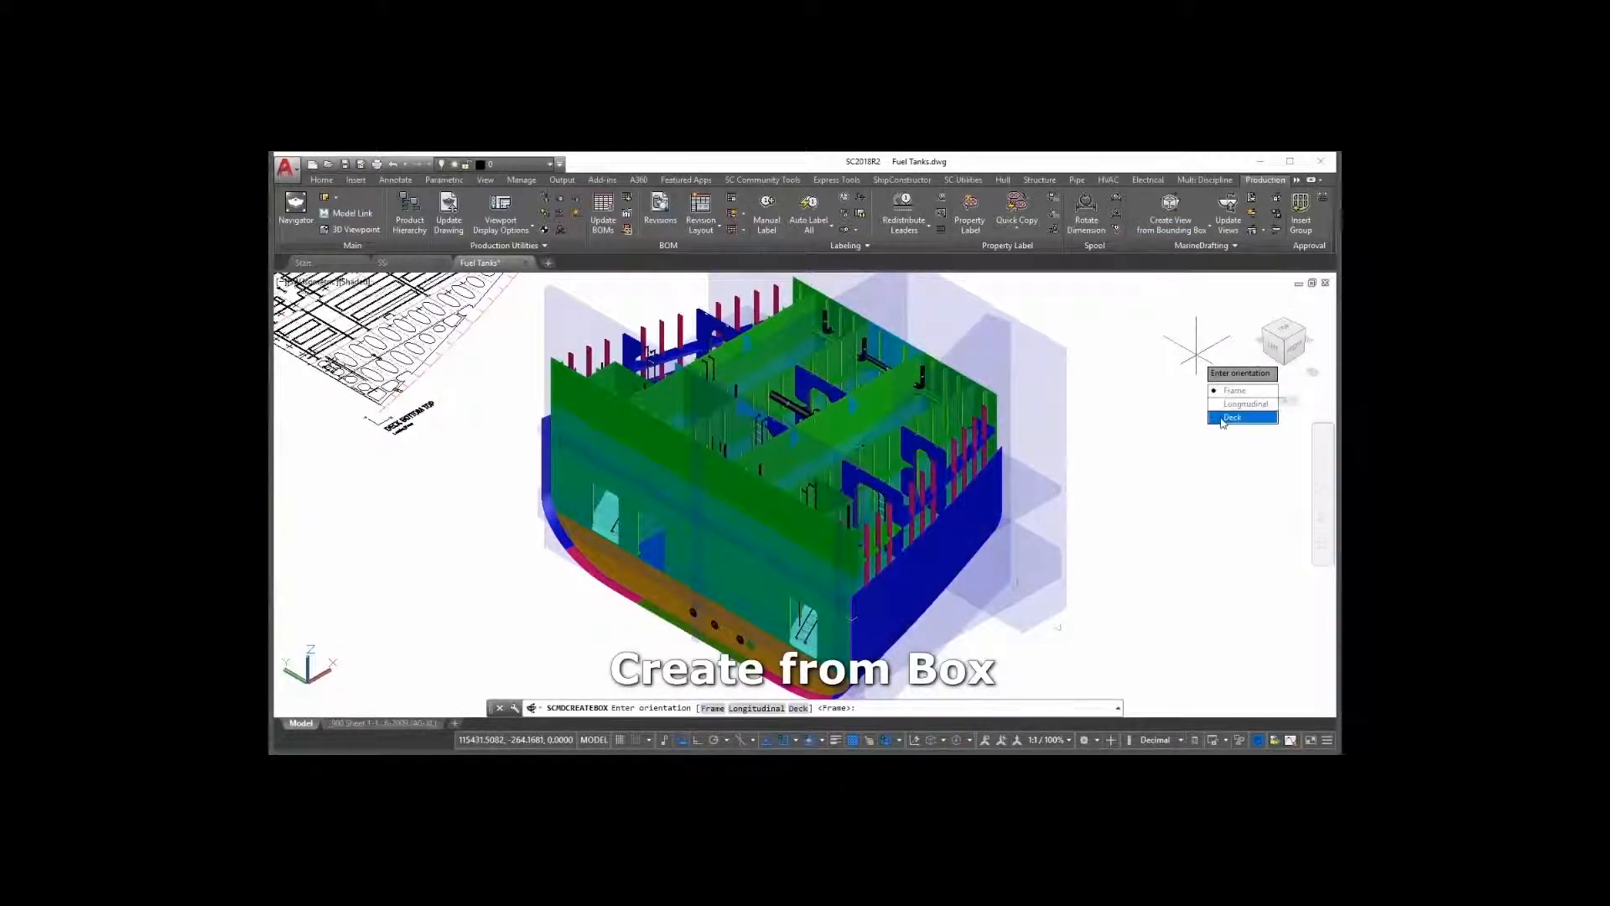
{"action": "left_click", "coordinate": [1232, 417]}
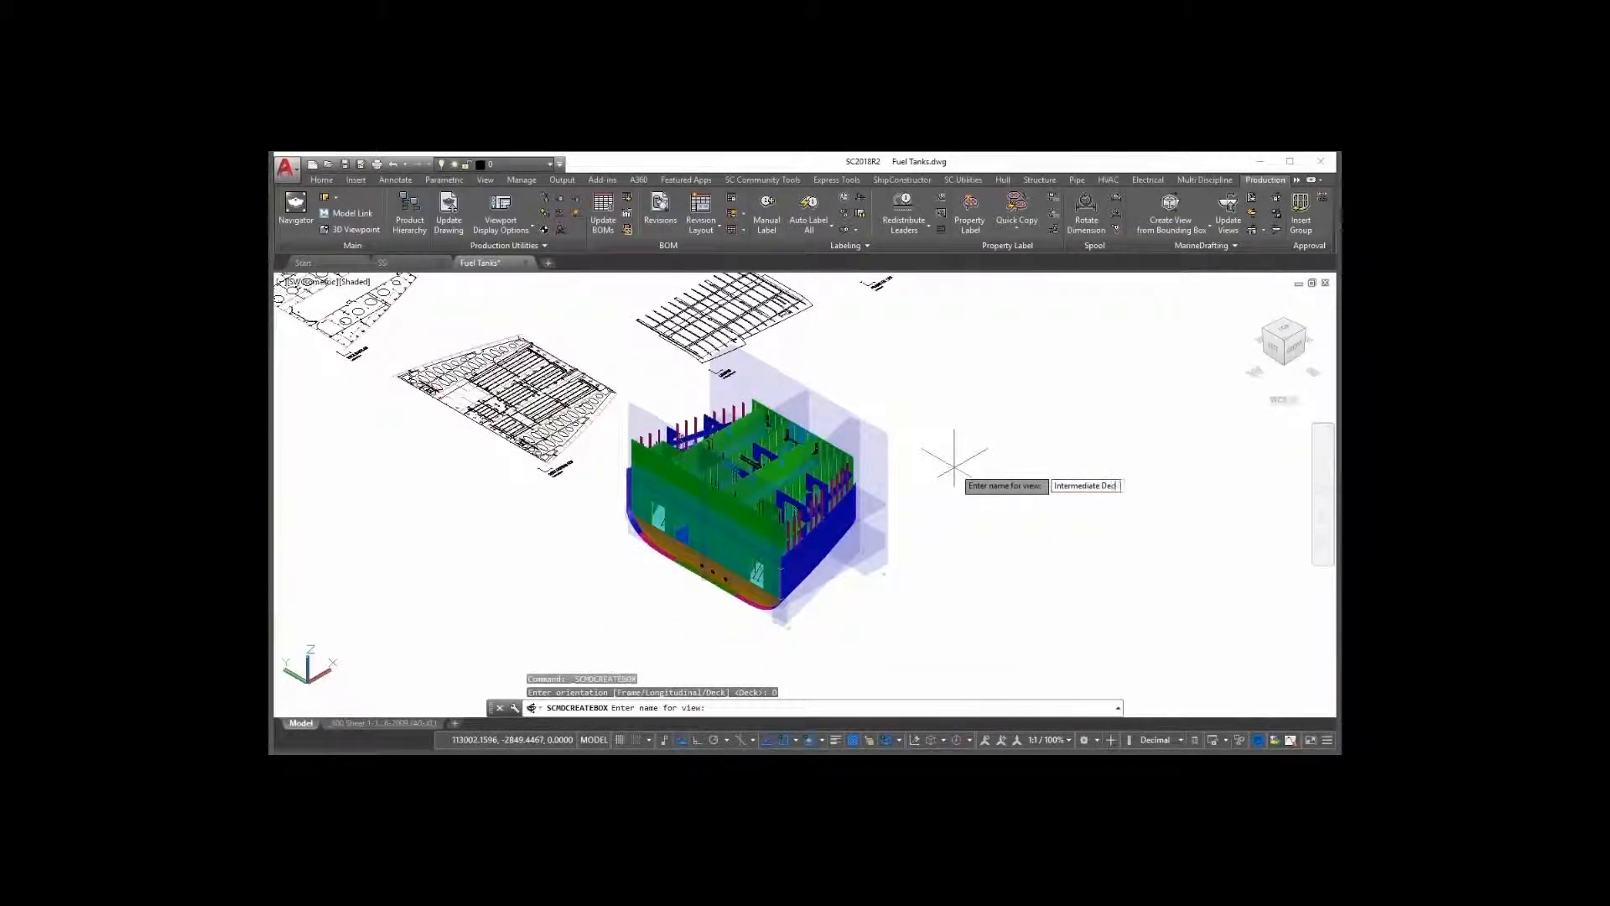
{"action": "key", "text": "Return"}
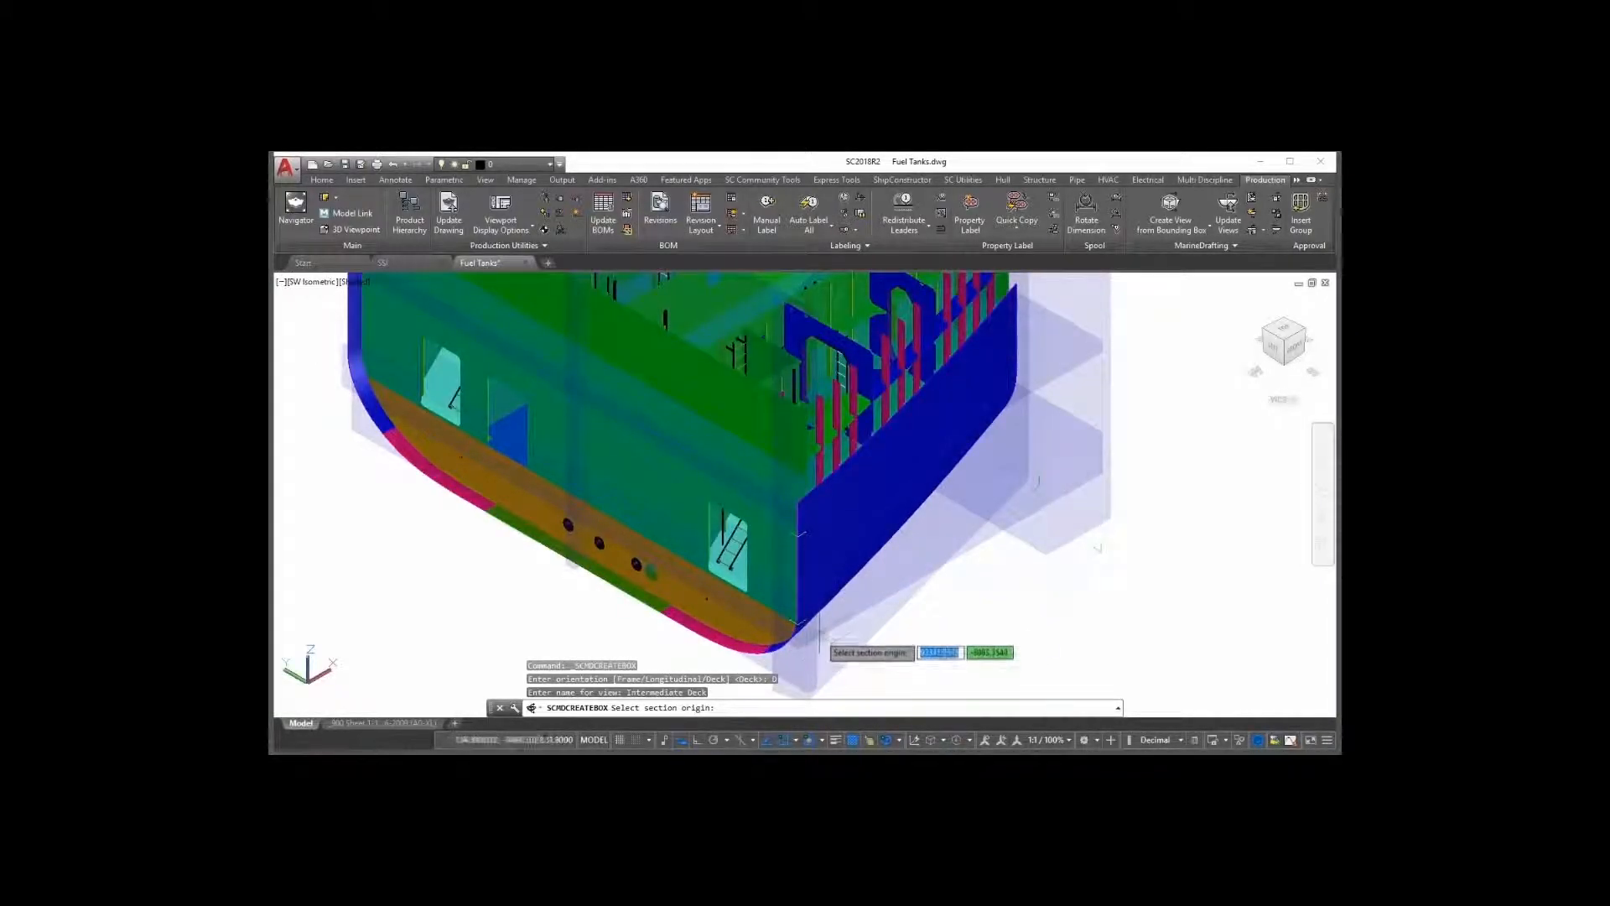
{"action": "left_click", "coordinate": [909, 647]}
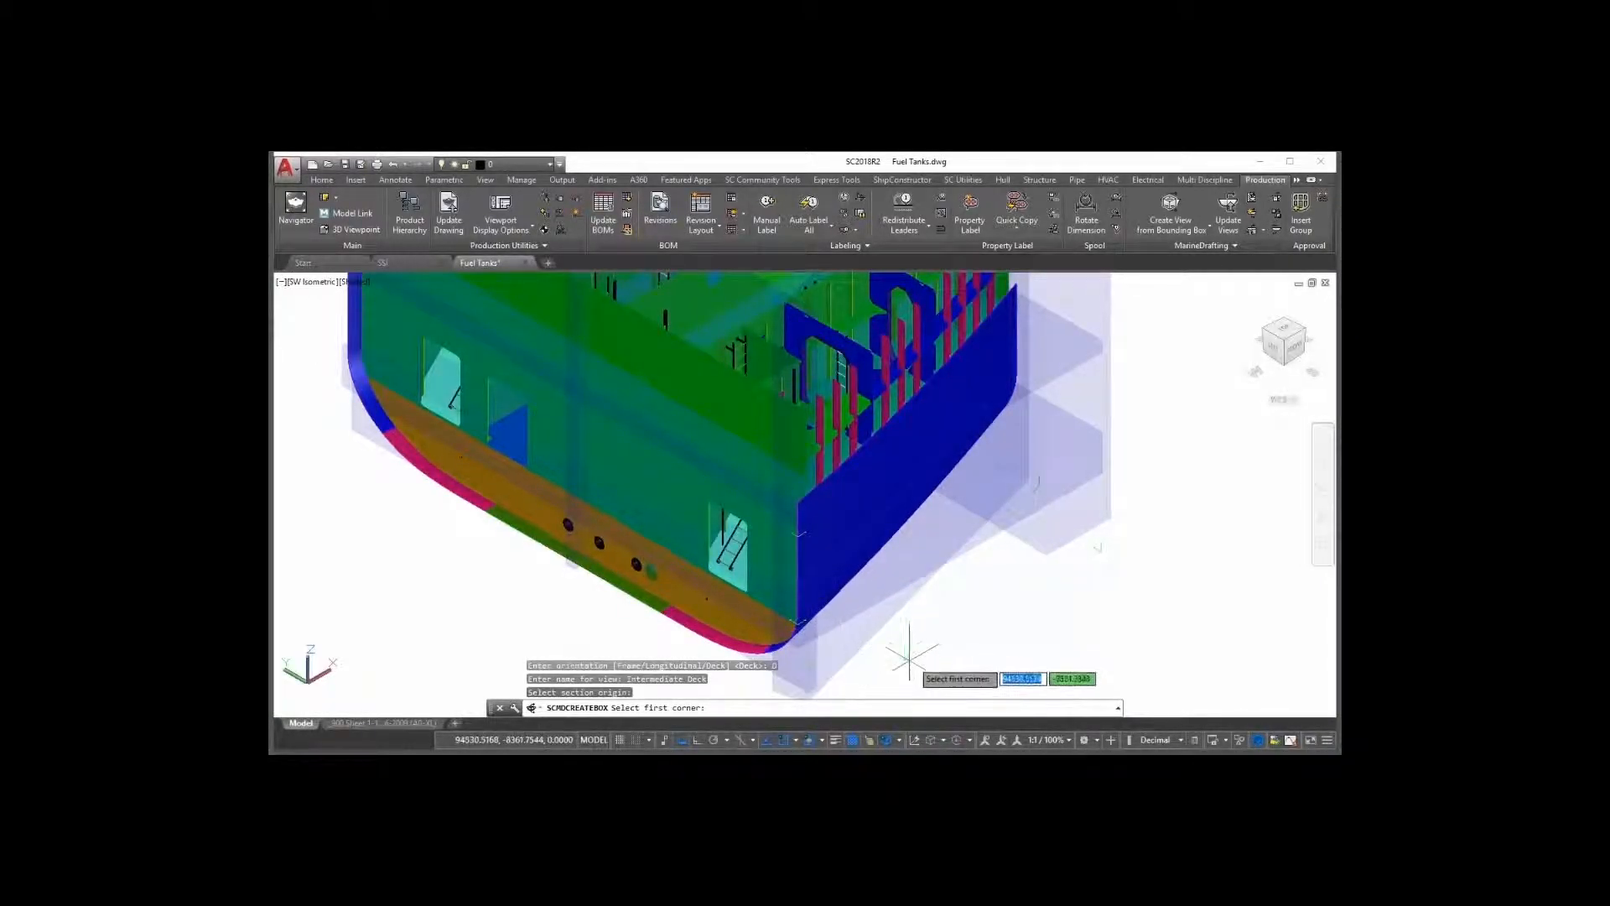
{"action": "mouse_move", "coordinate": [811, 678]}
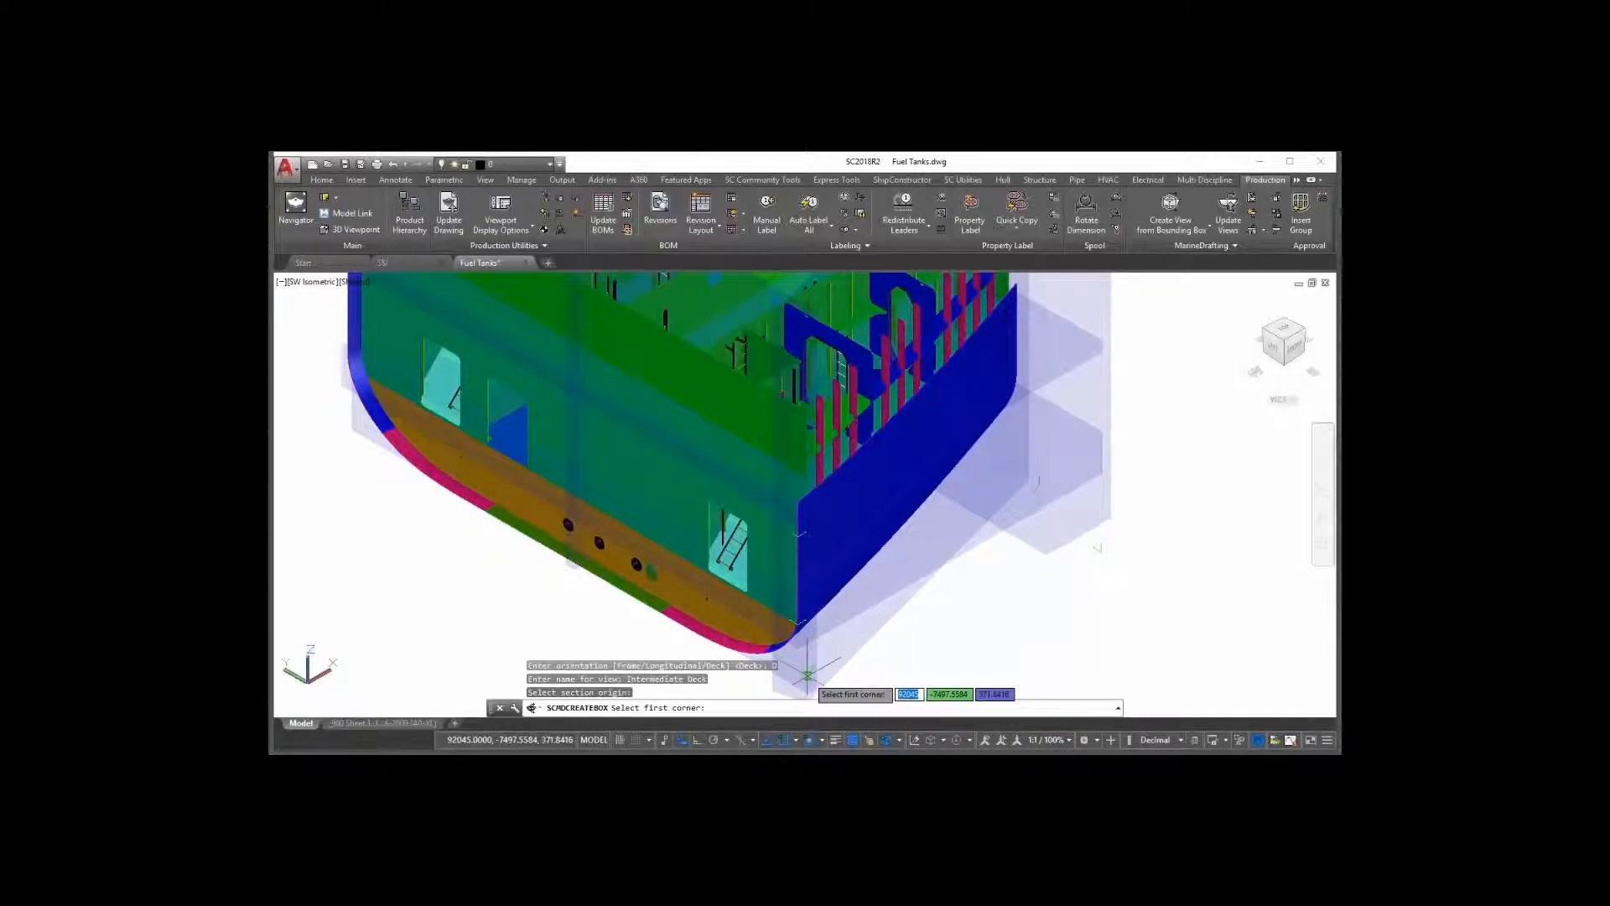
{"action": "left_click", "coordinate": [812, 663]}
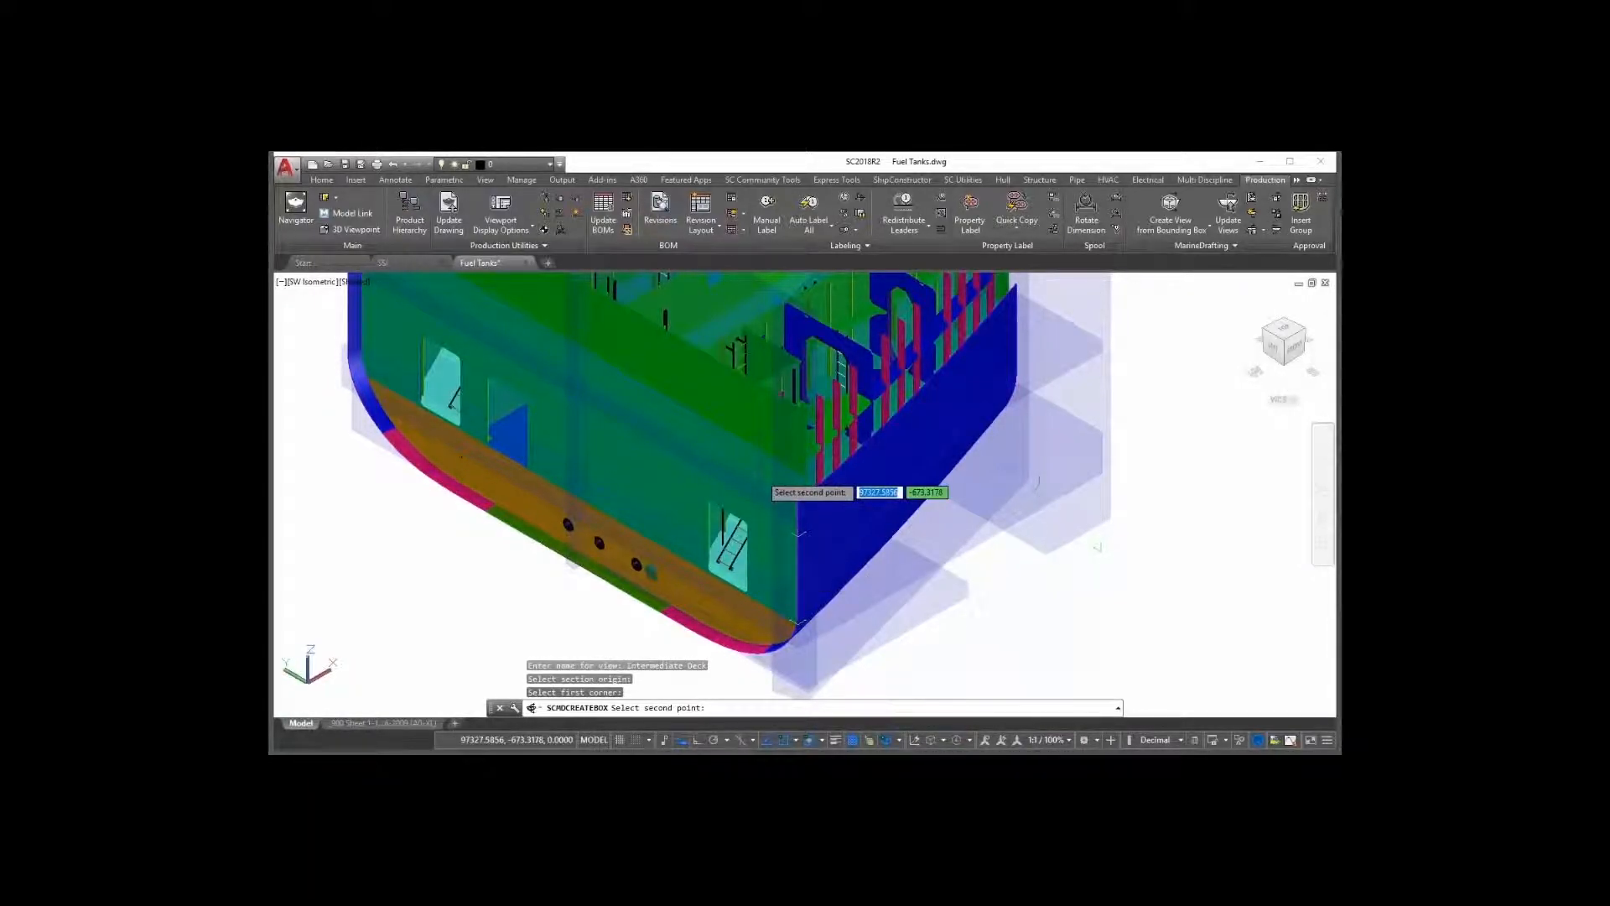